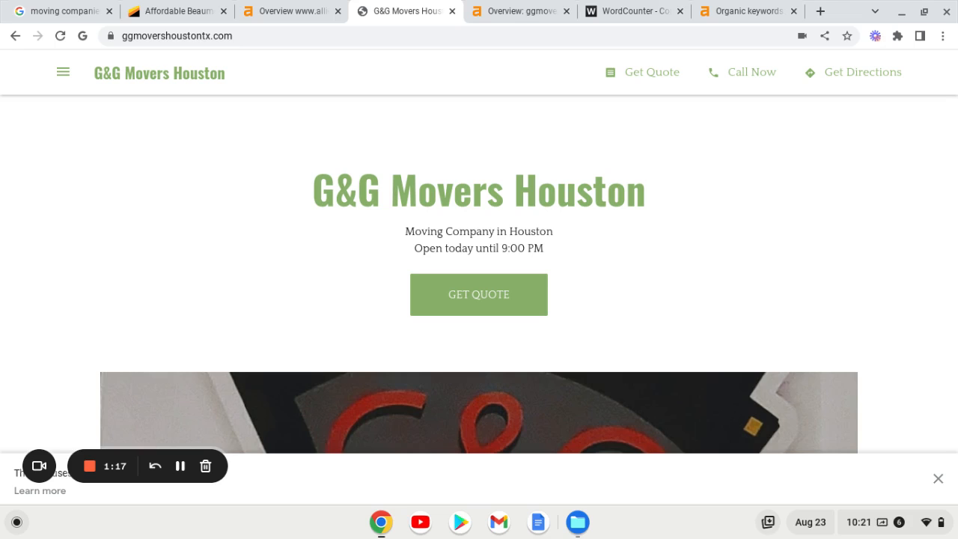
mouse_move(236, 130)
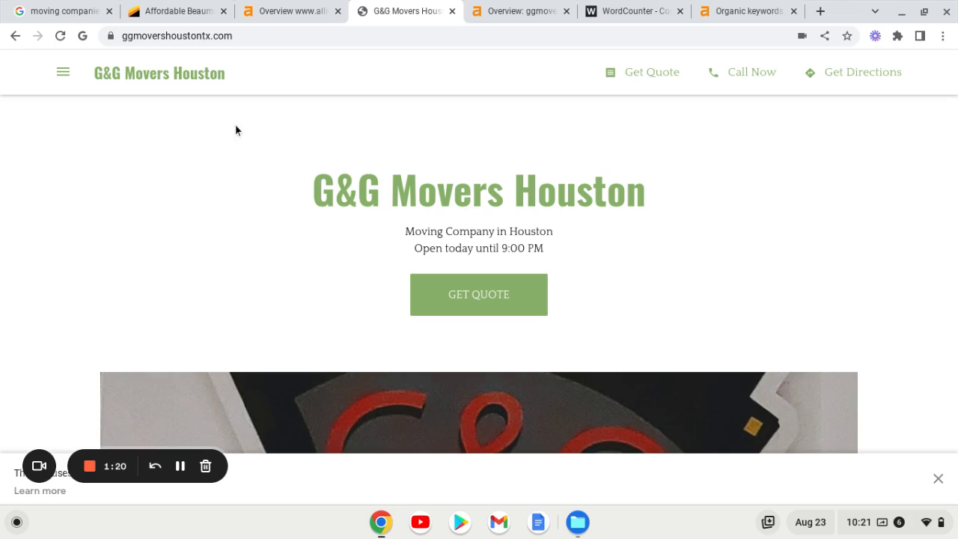
mouse_move(192, 89)
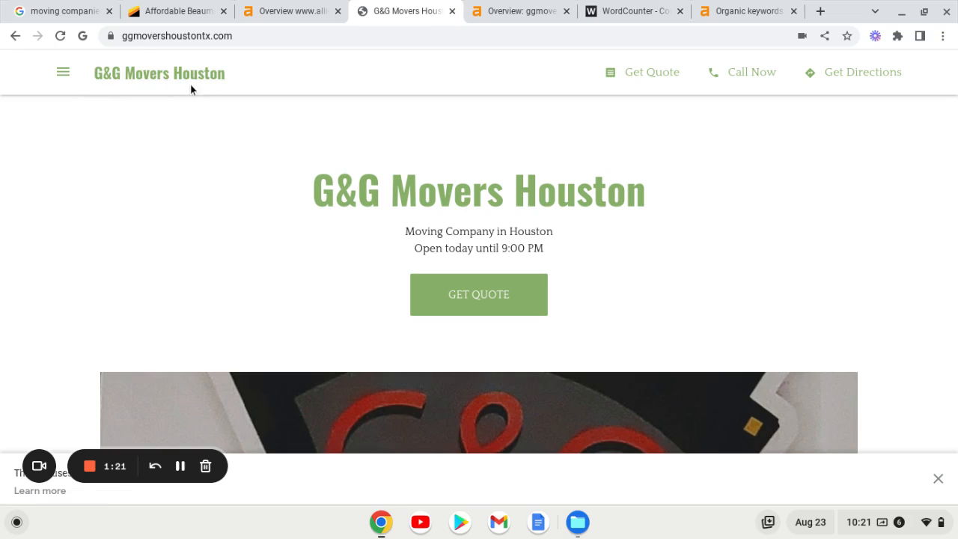
mouse_move(718, 132)
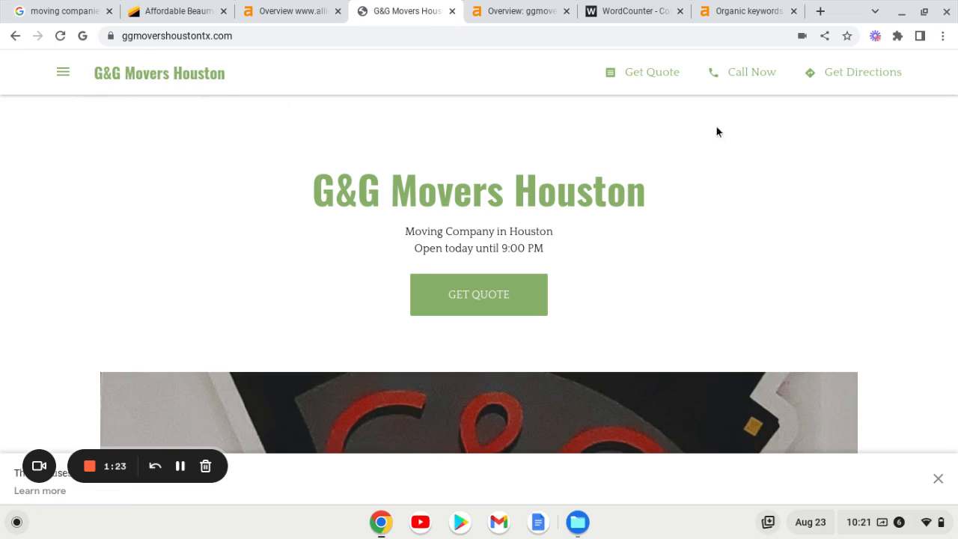
mouse_move(926, 87)
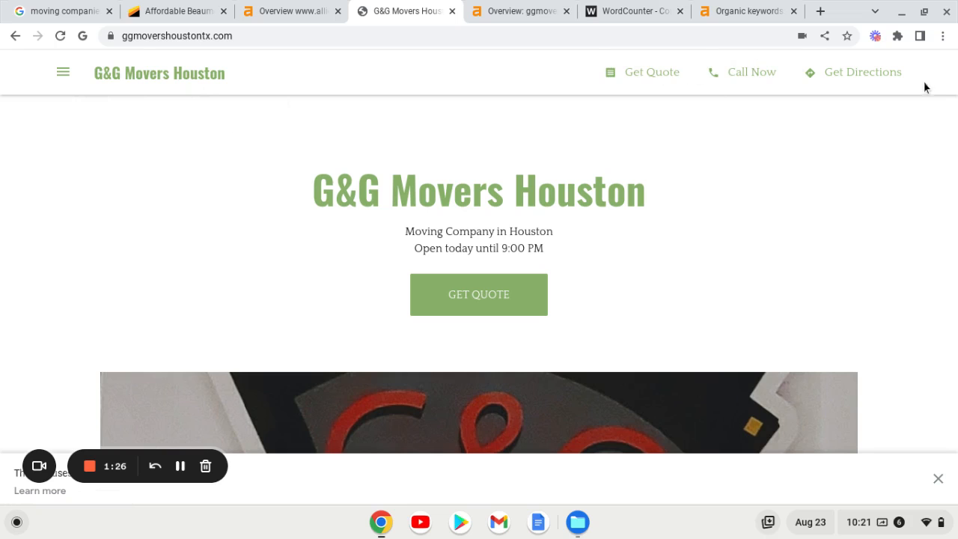
- Scroll through the G&G Movers Houston homepage text and return to the top
scroll(down, 3)
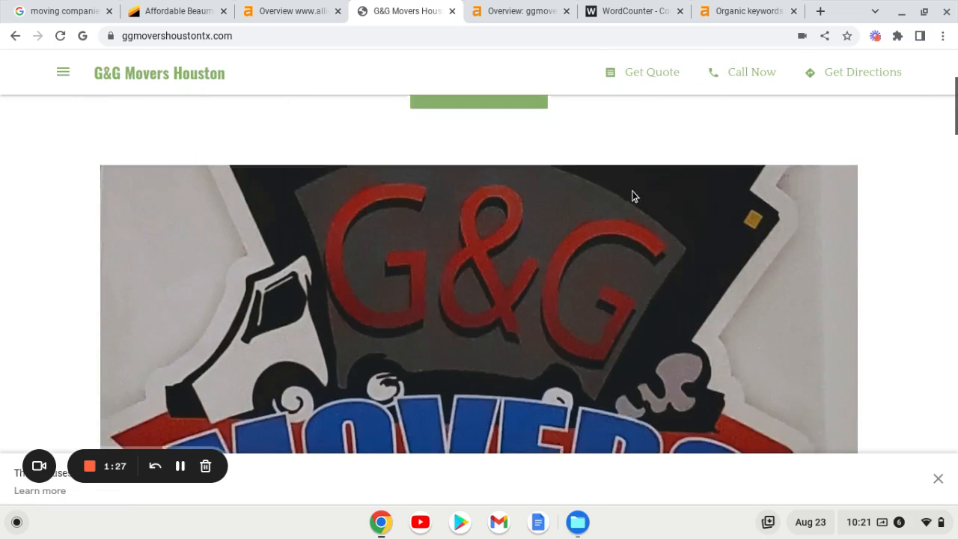
scroll(down, 3)
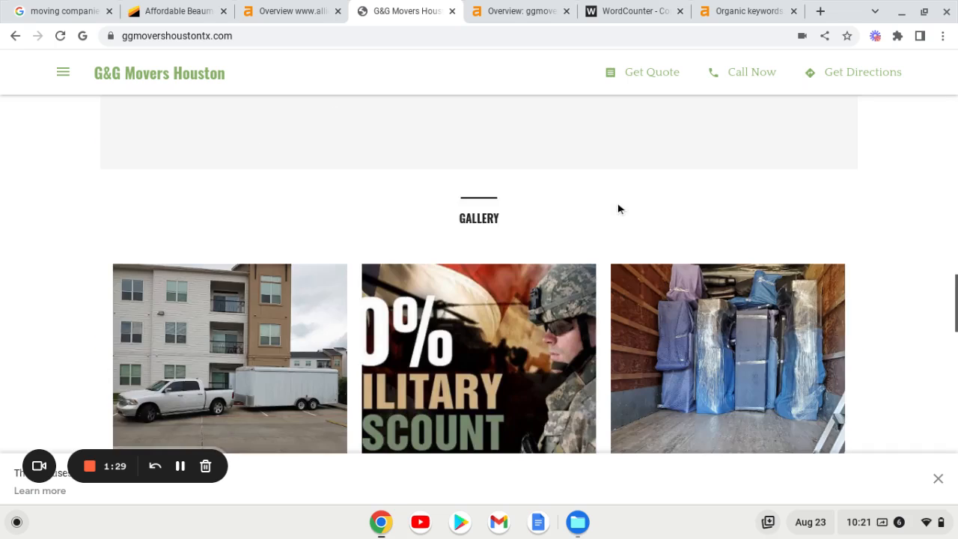
scroll(up, 3)
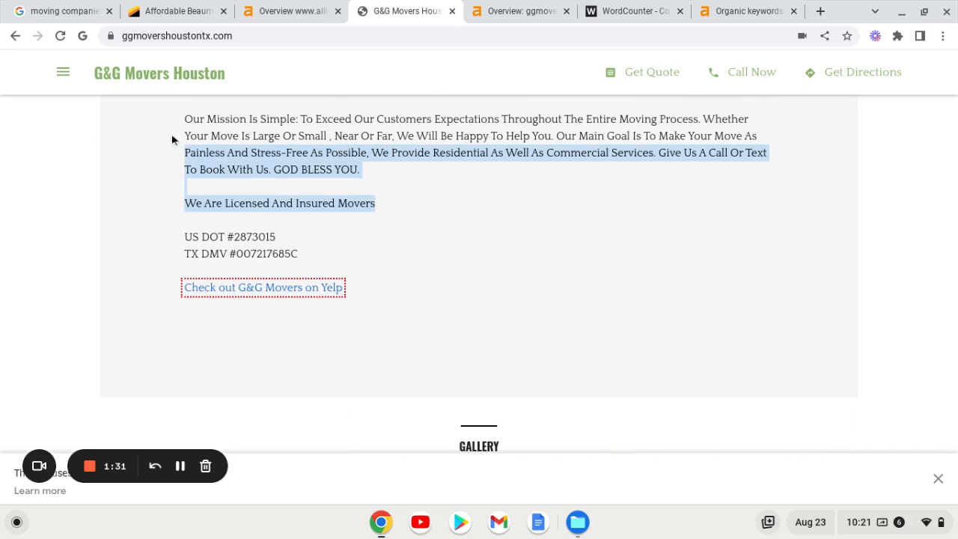
scroll(down, 3)
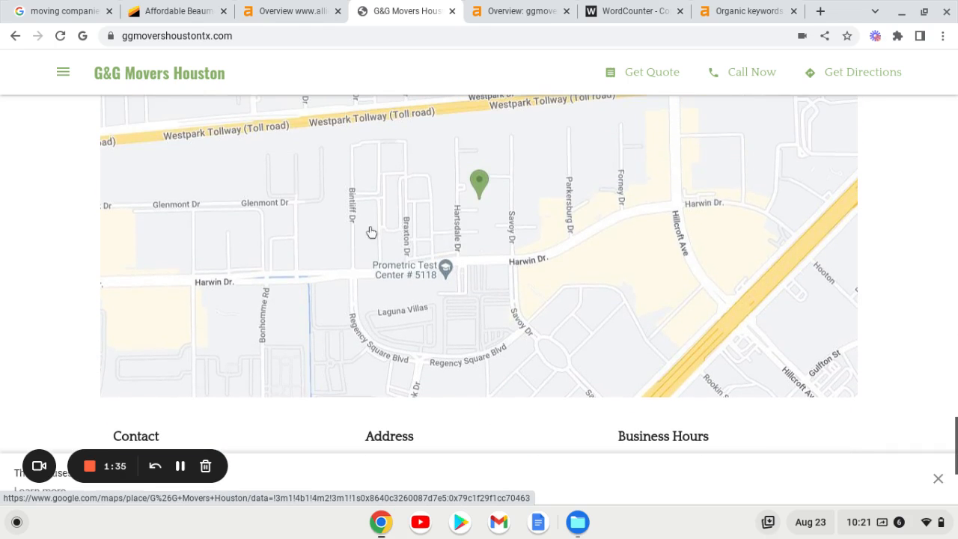
mouse_move(519, 231)
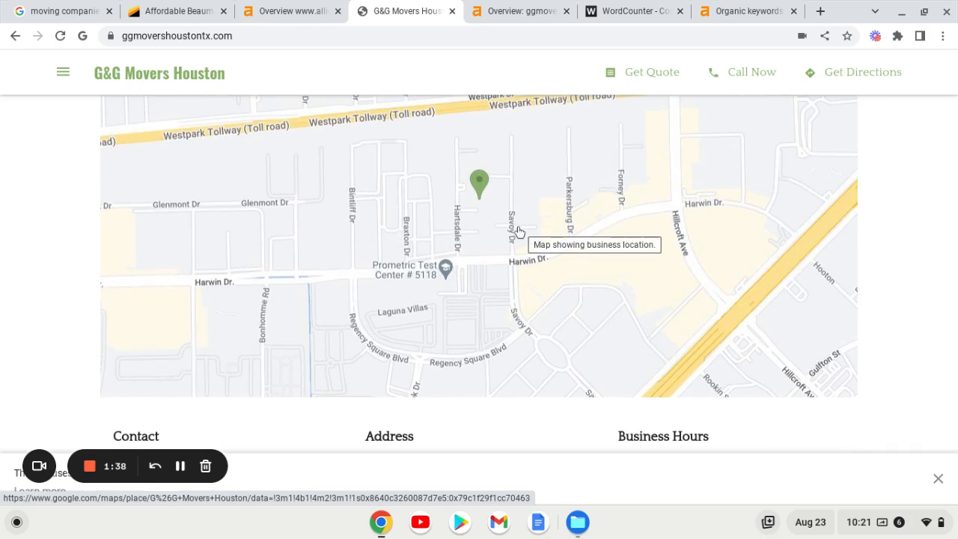
mouse_move(410, 223)
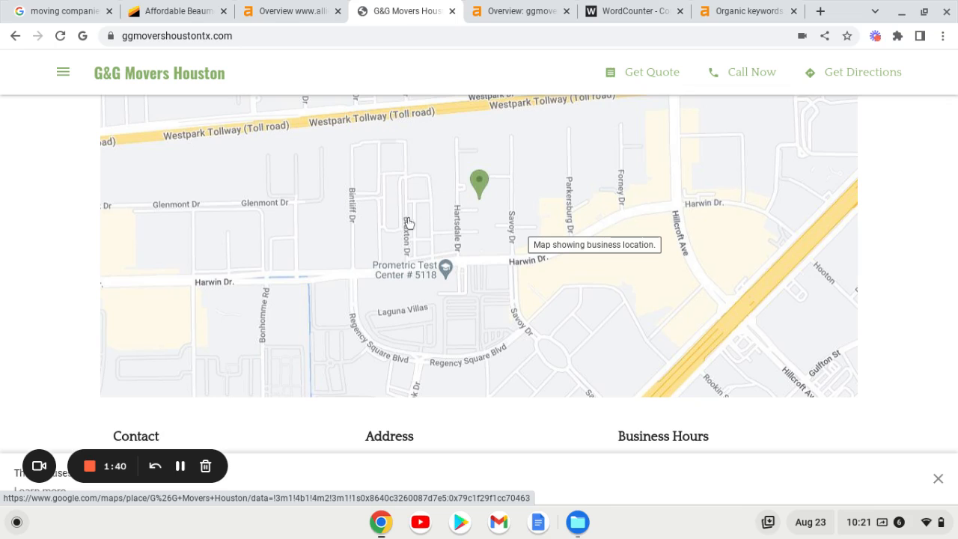
scroll(down, 3)
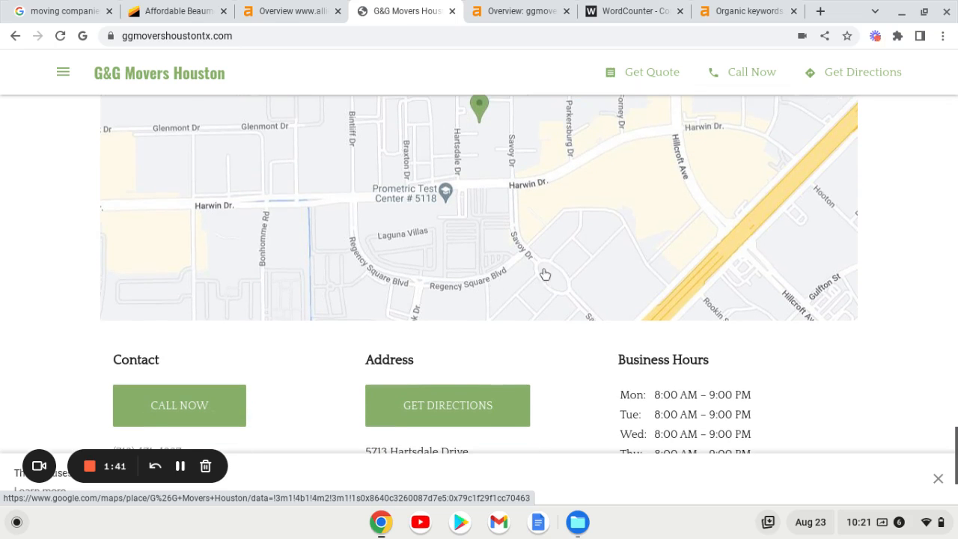
scroll(down, 3)
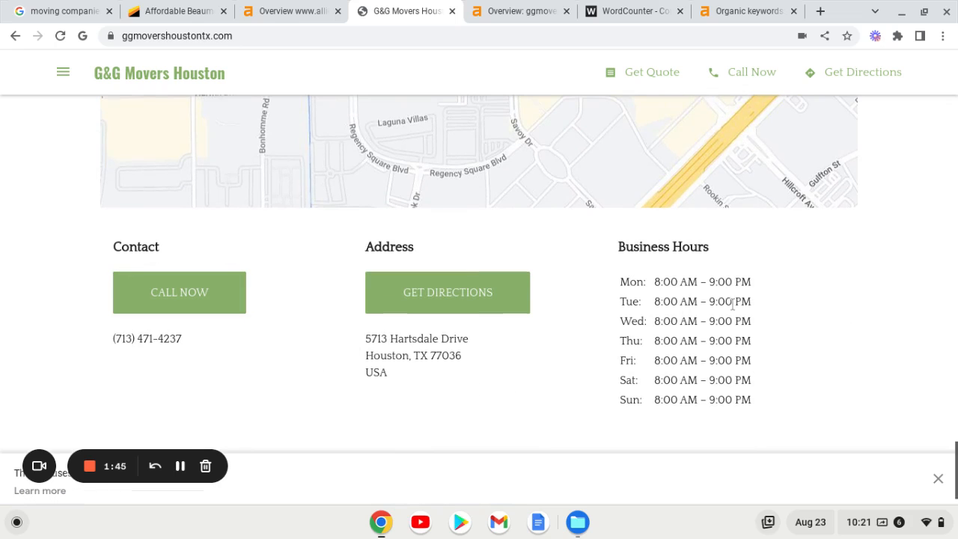
scroll(up, 3)
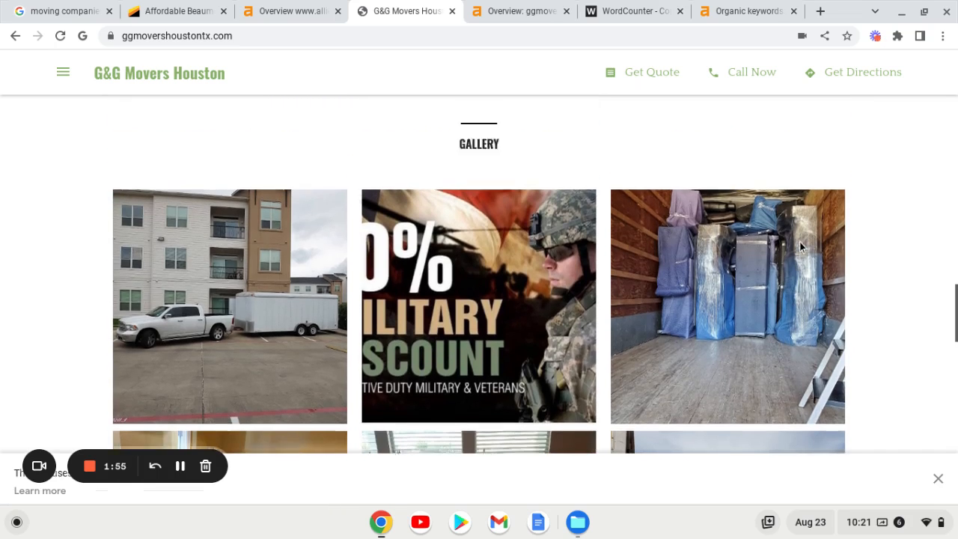
scroll(up, 3)
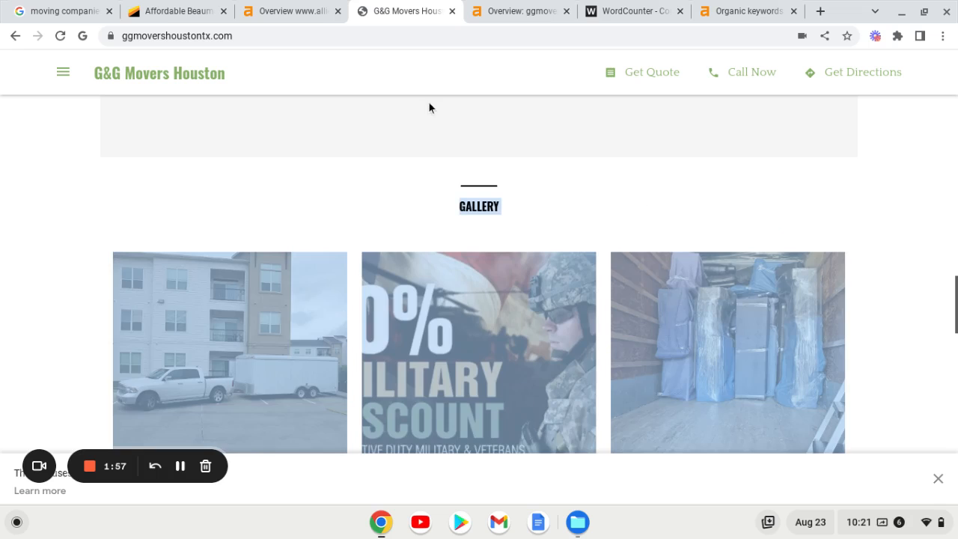
scroll(down, 3)
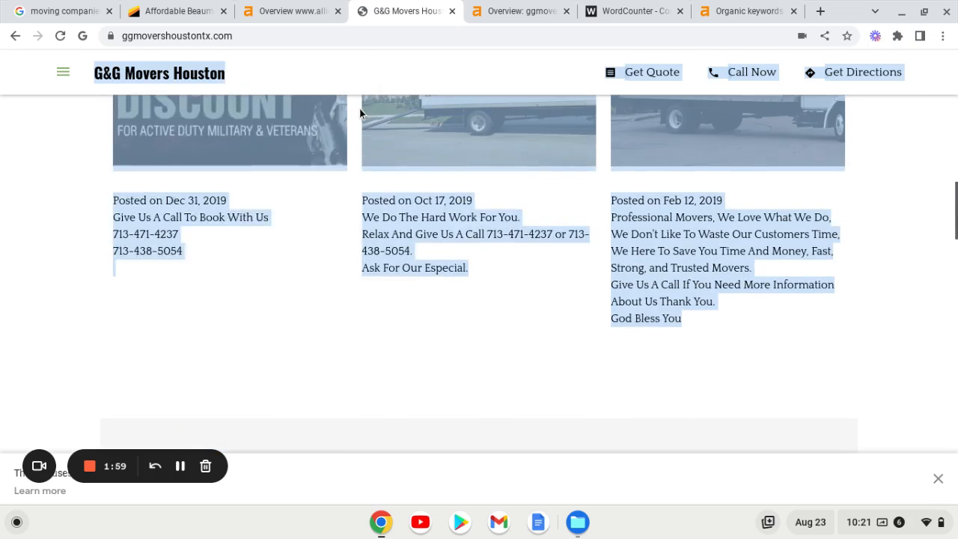
scroll(up, 3)
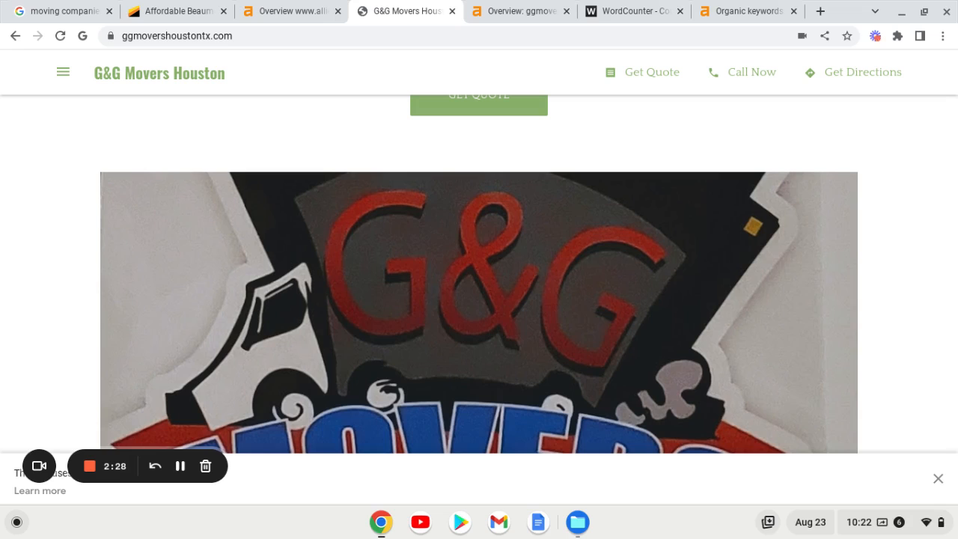
scroll(up, 3)
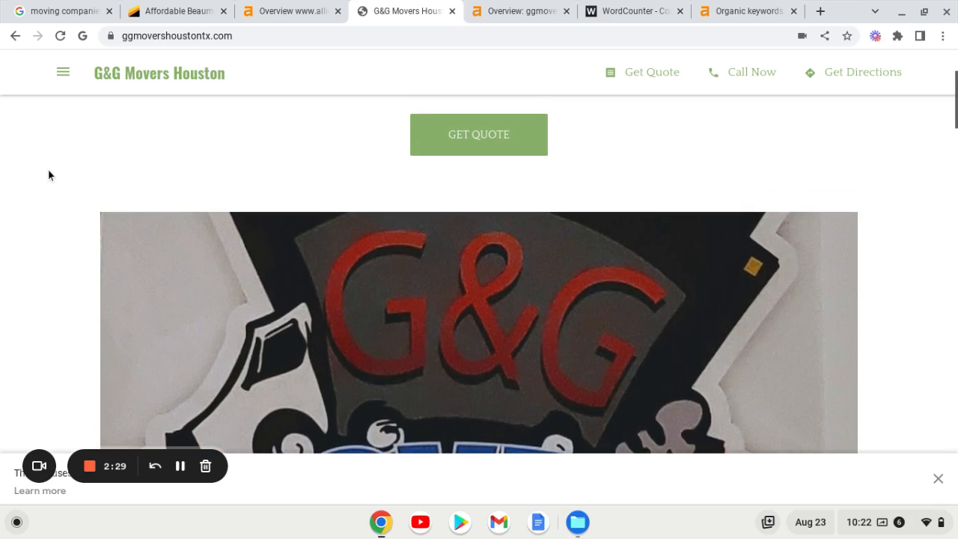
scroll(up, 3)
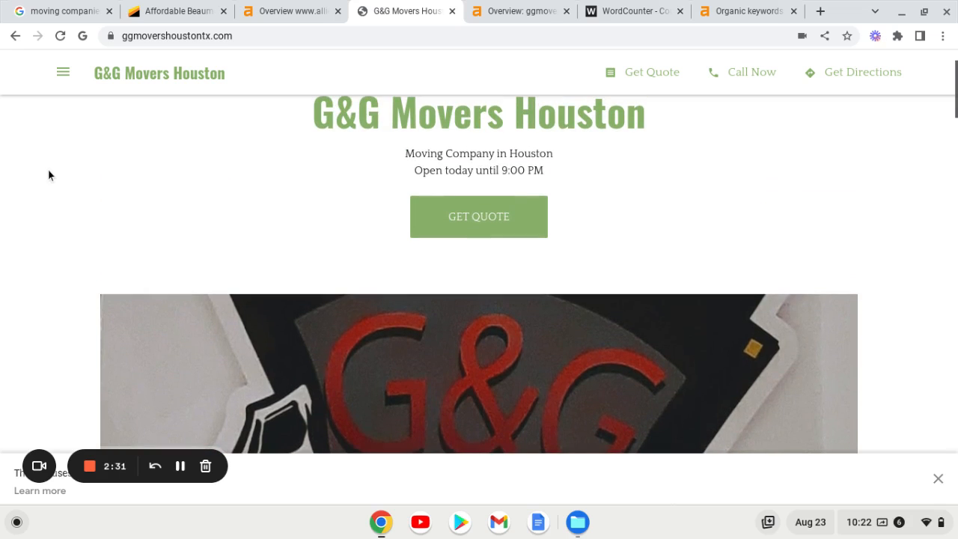
scroll(down, 3)
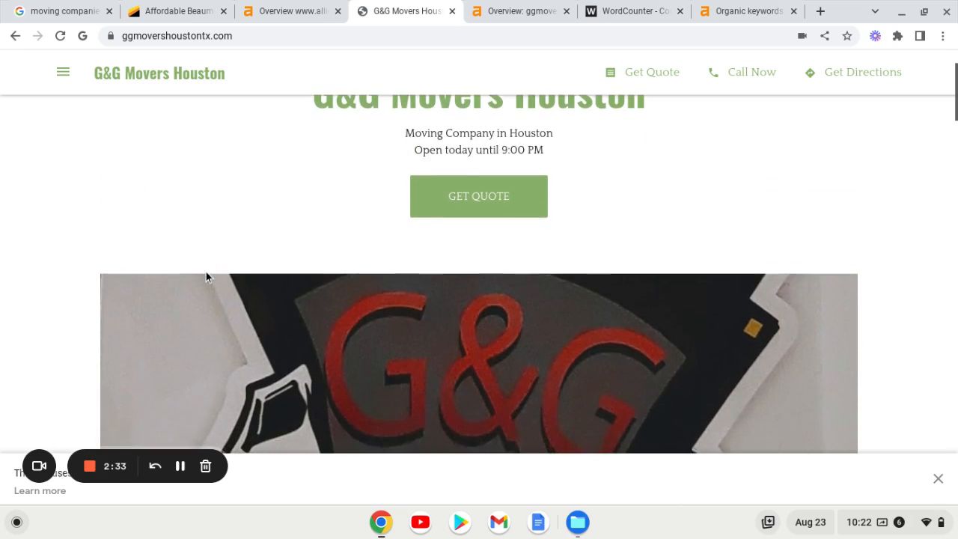
scroll(down, 3)
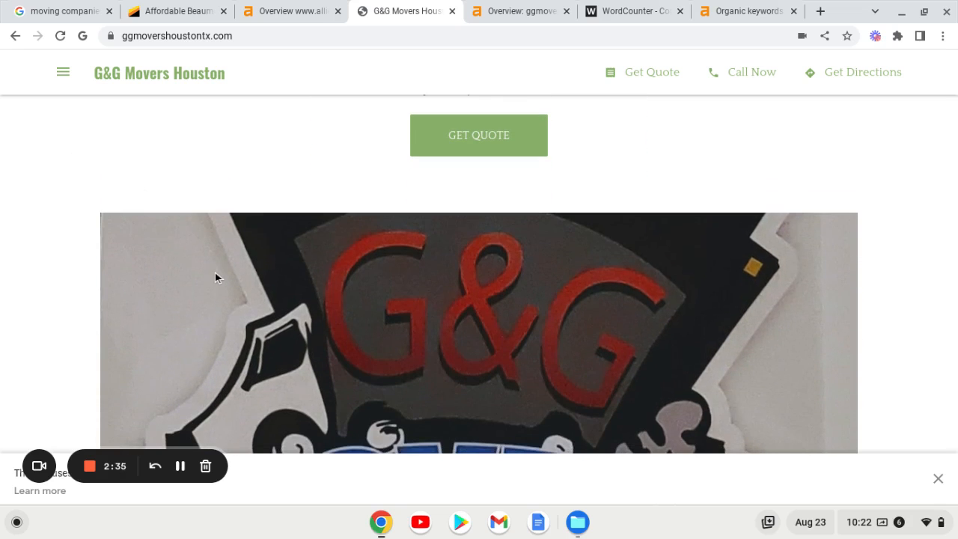
mouse_move(241, 227)
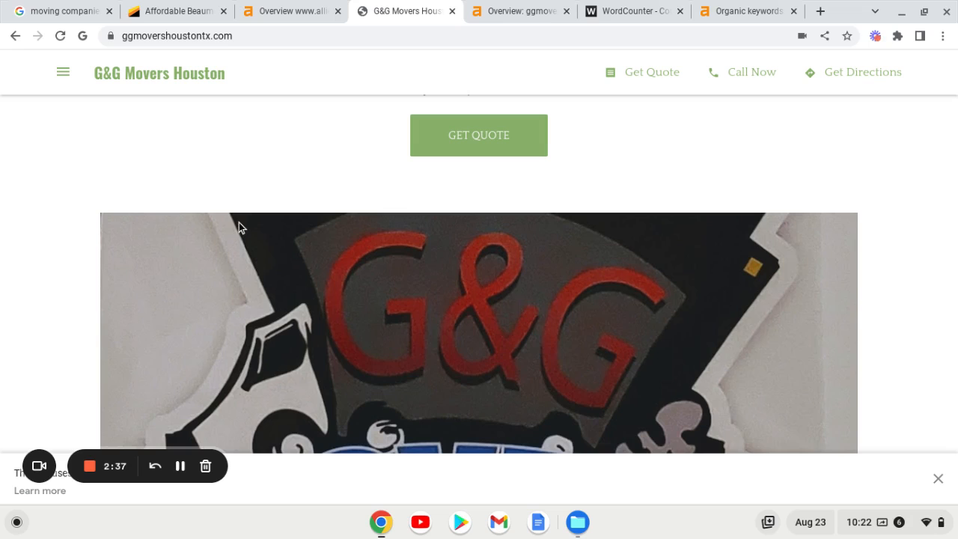
mouse_move(265, 195)
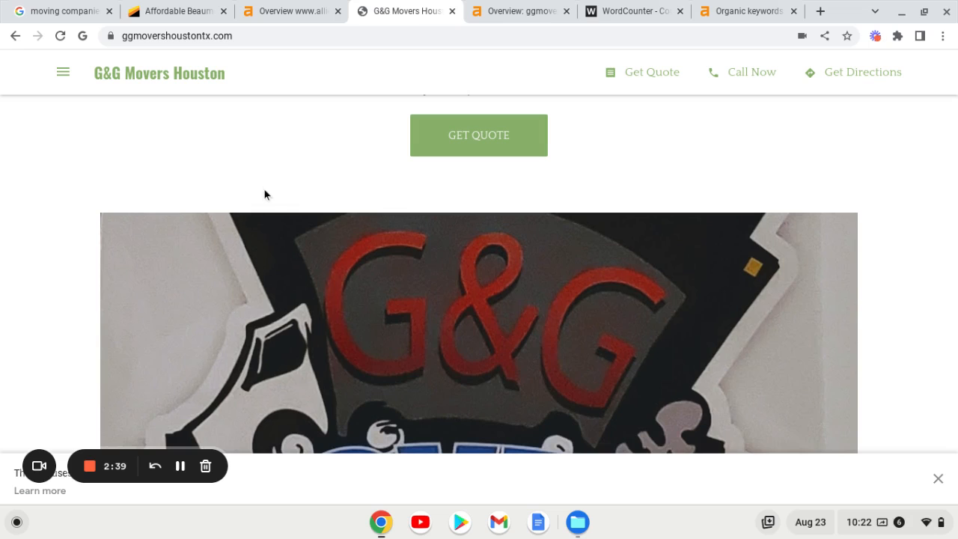
scroll(up, 3)
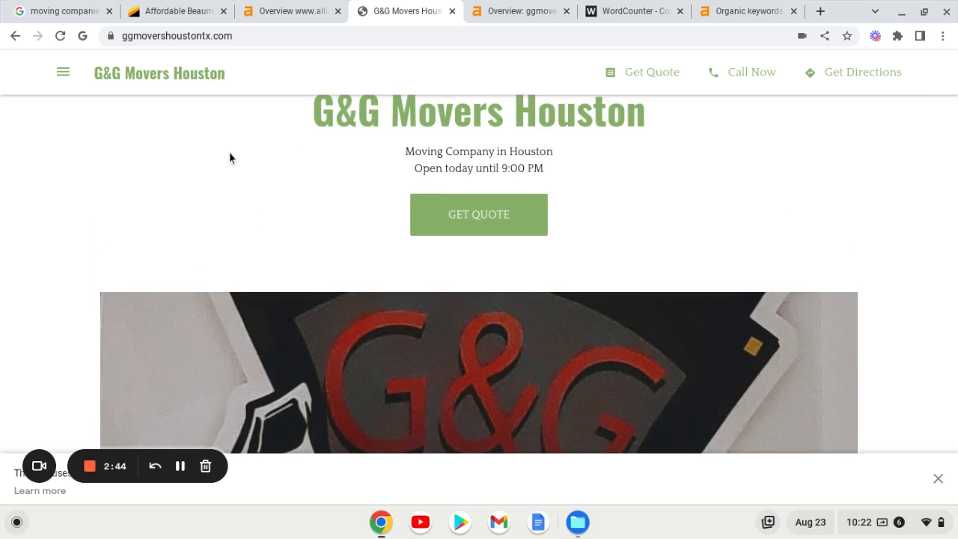
mouse_move(188, 126)
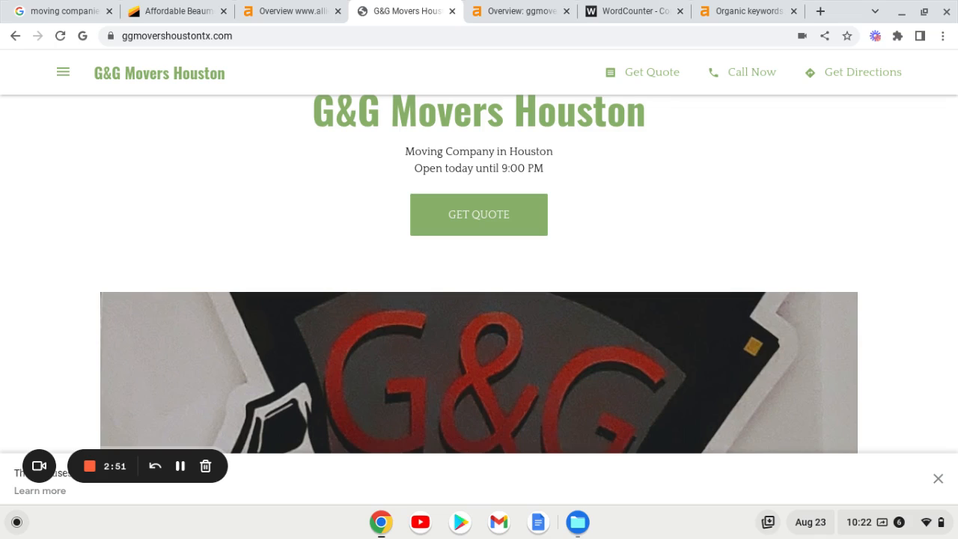
- Paste the G&G homepage text into WordCounter, tallying 295 words and 1,492 characters
scroll(up, 3)
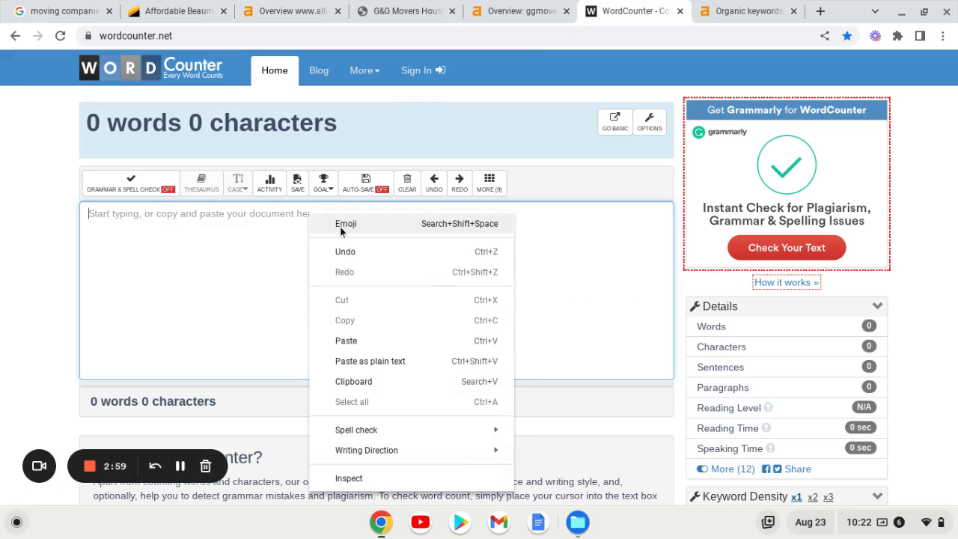
click(346, 340)
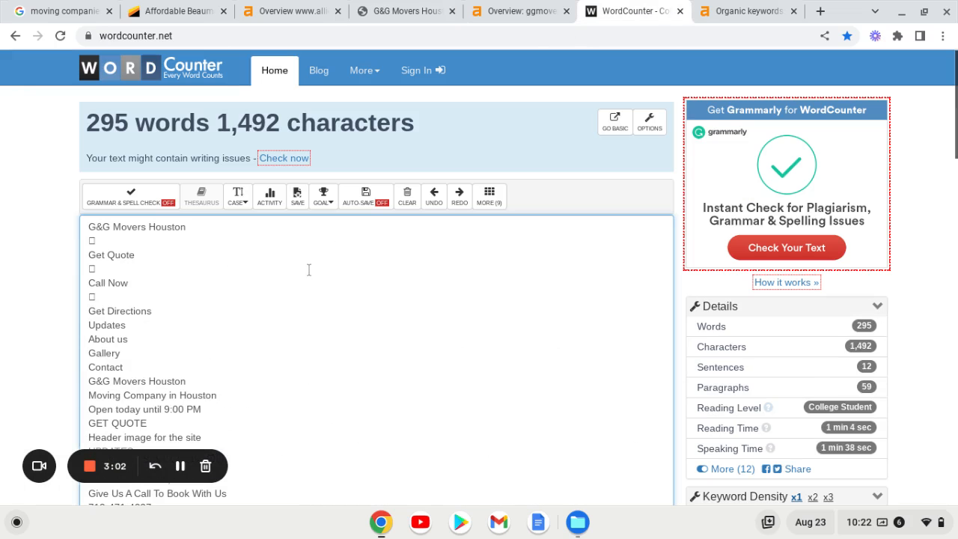
click(176, 11)
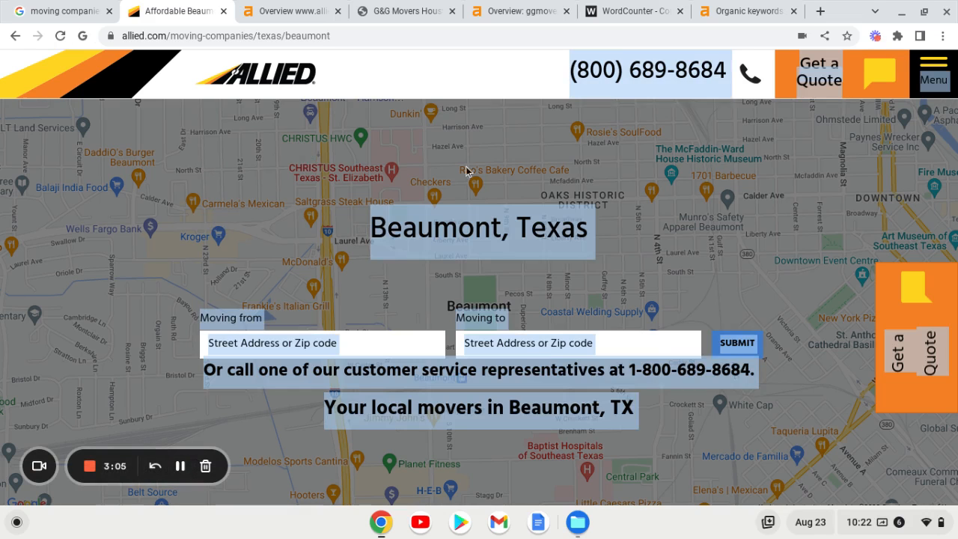
mouse_move(635, 10)
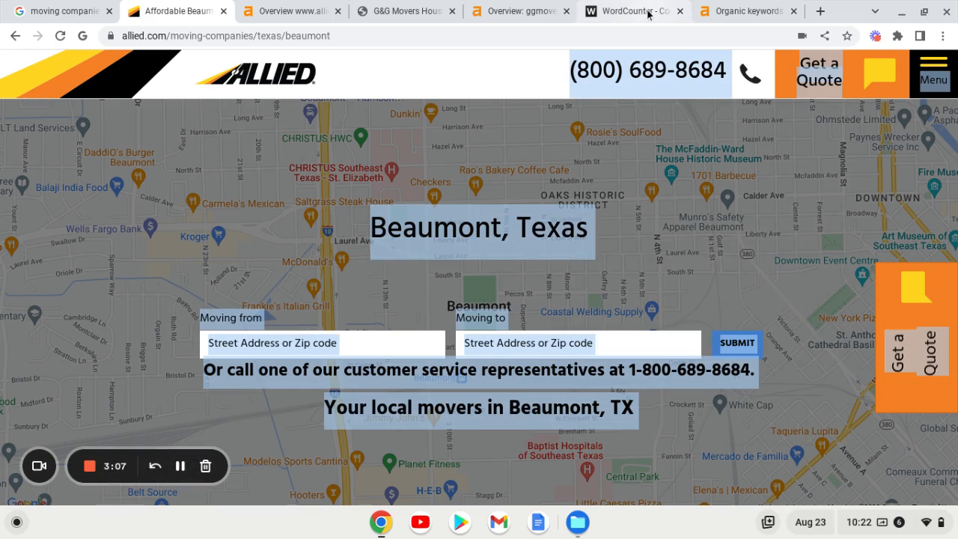
- Review the Allied Beaumont text in WordCounter: 1,181 words and 7,168 characters
click(633, 10)
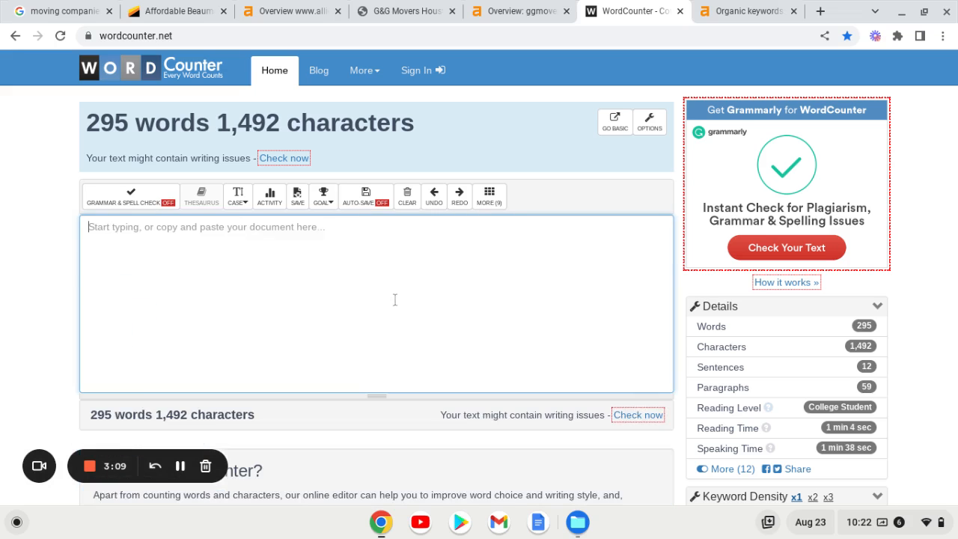
scroll(down, 3)
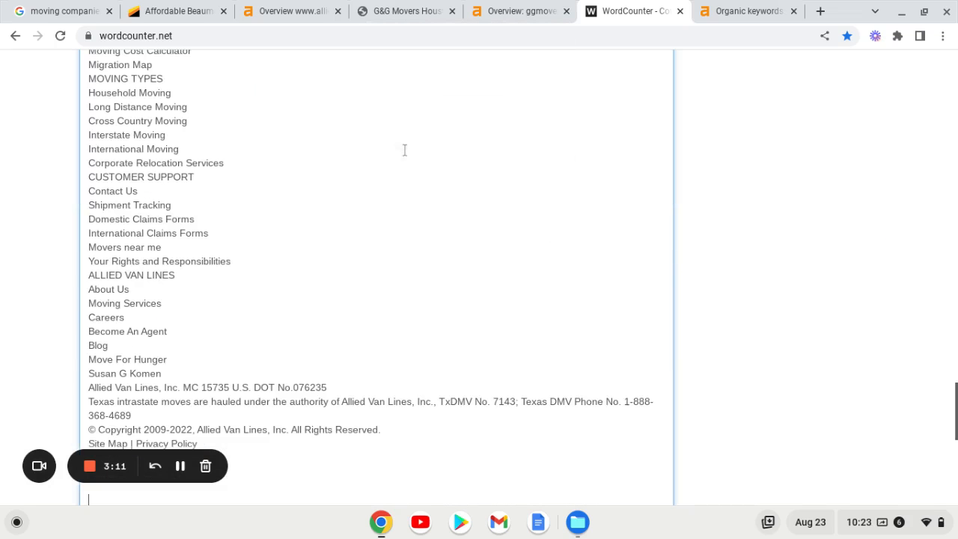
scroll(up, 3)
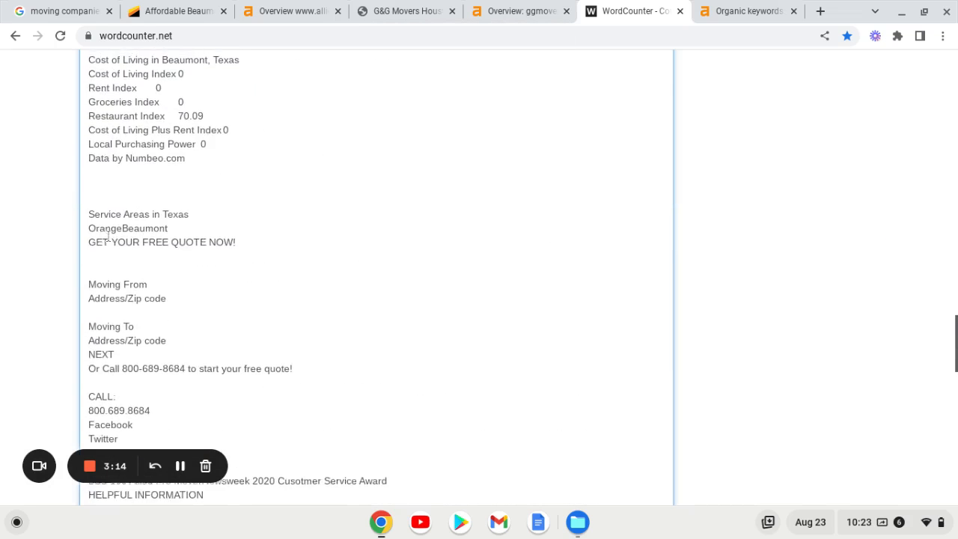
scroll(up, 3)
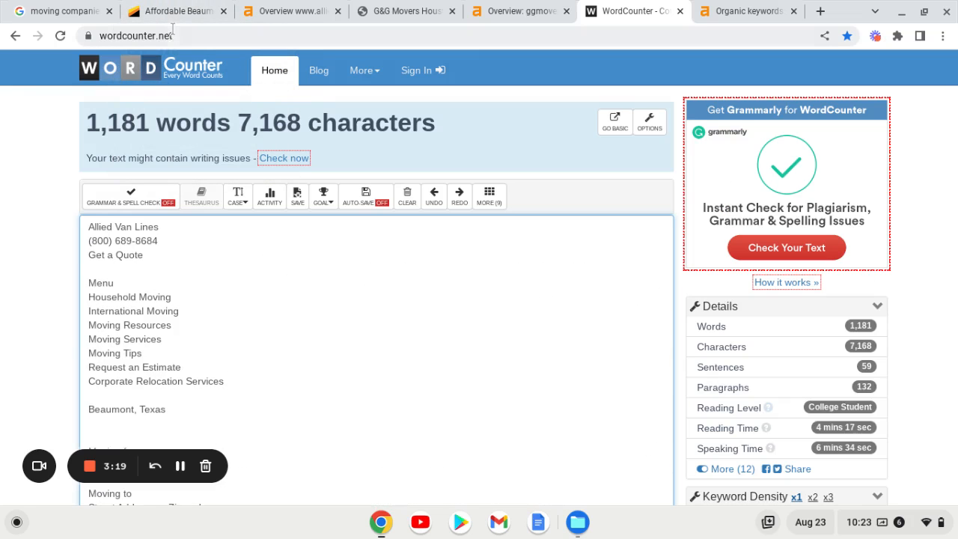
- Bring the Allied Beaumont, Texas local movers page back on screen
click(176, 10)
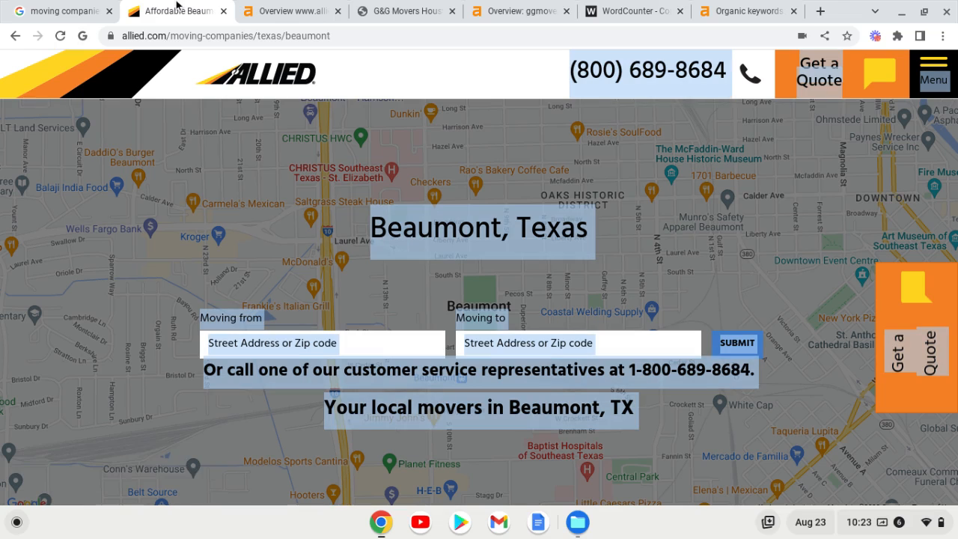
mouse_move(406, 10)
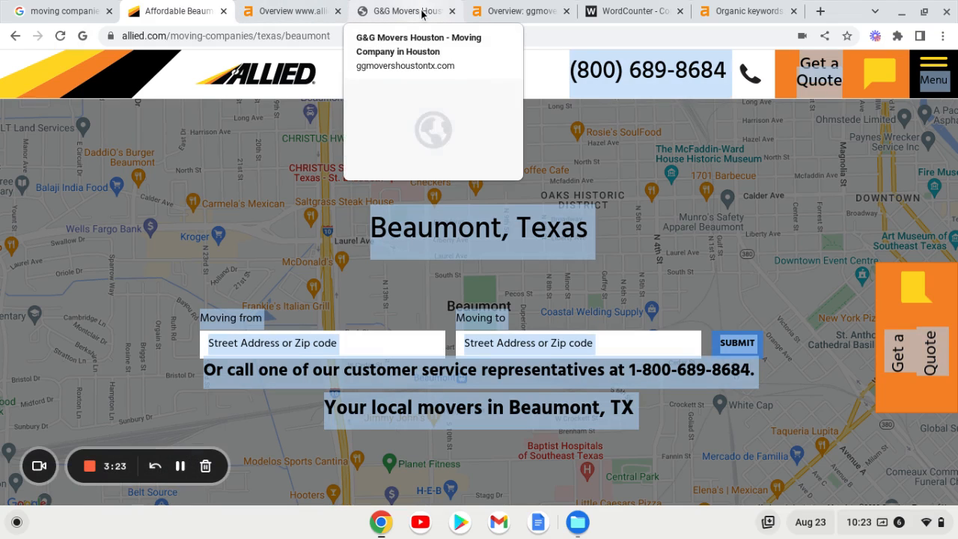
mouse_move(693, 142)
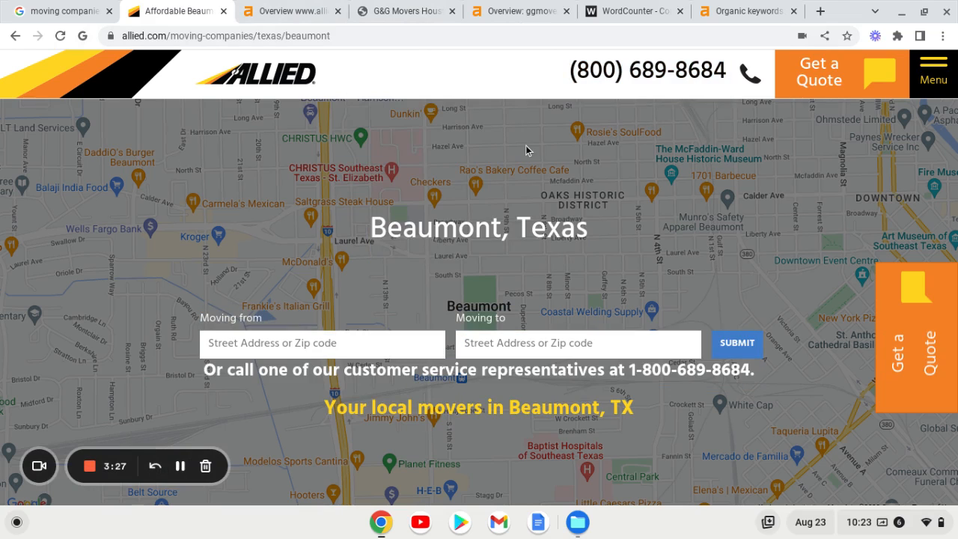
mouse_move(516, 11)
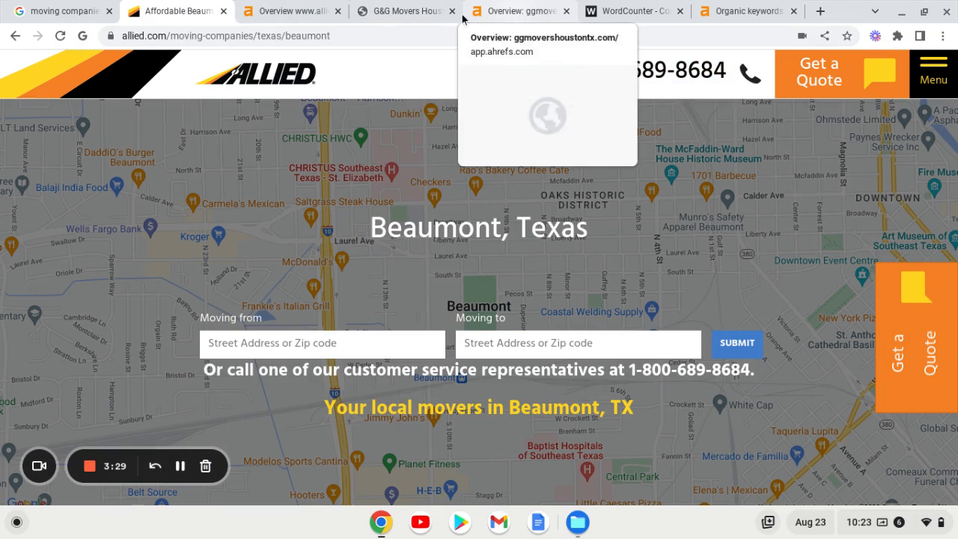
mouse_move(428, 68)
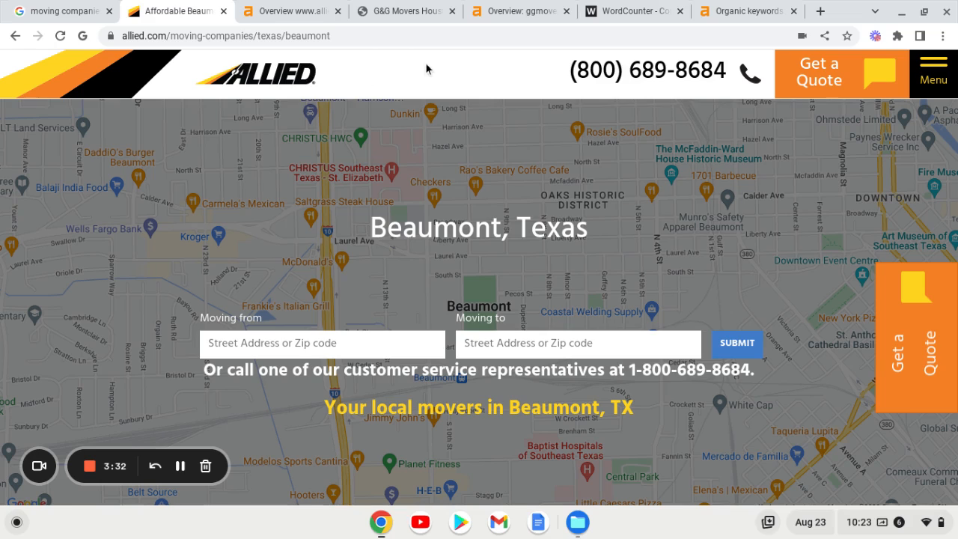
mouse_move(409, 53)
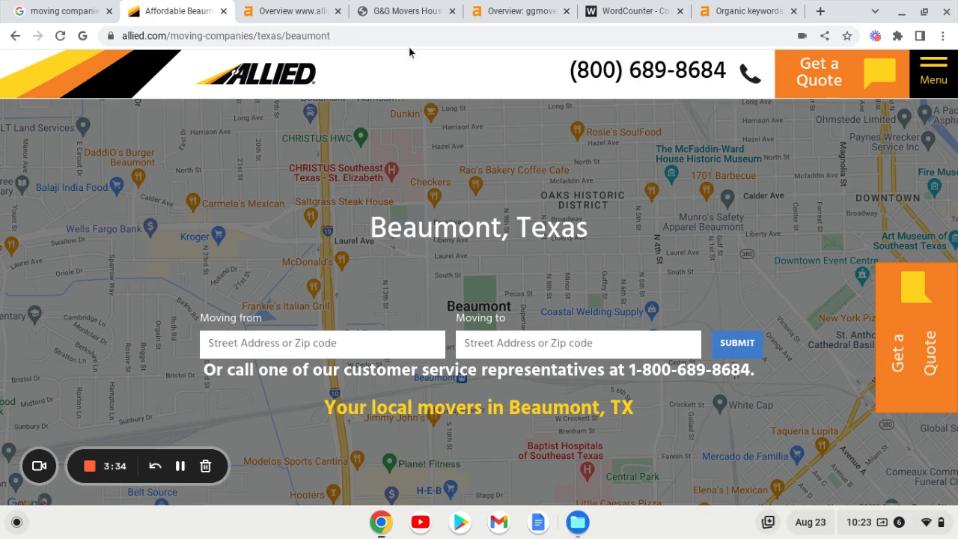
mouse_move(419, 90)
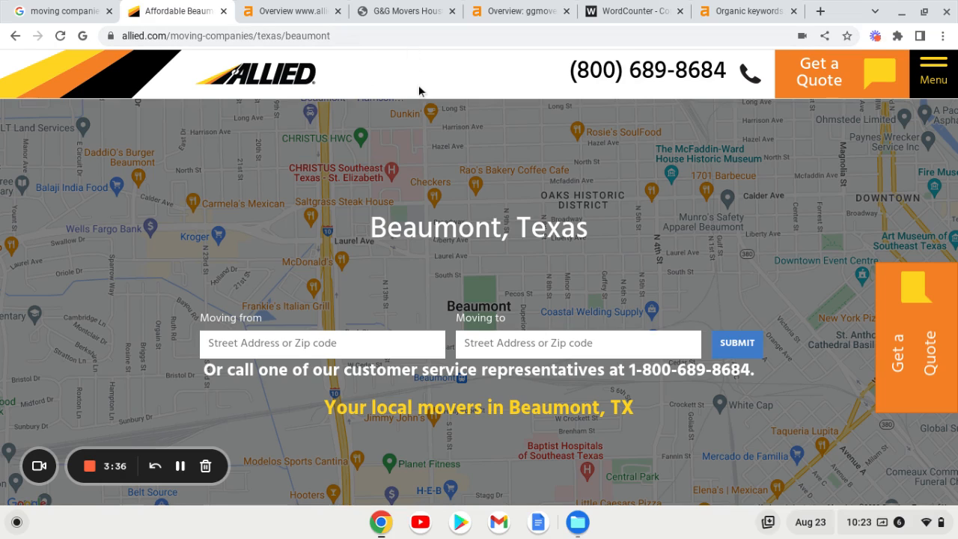
mouse_move(407, 72)
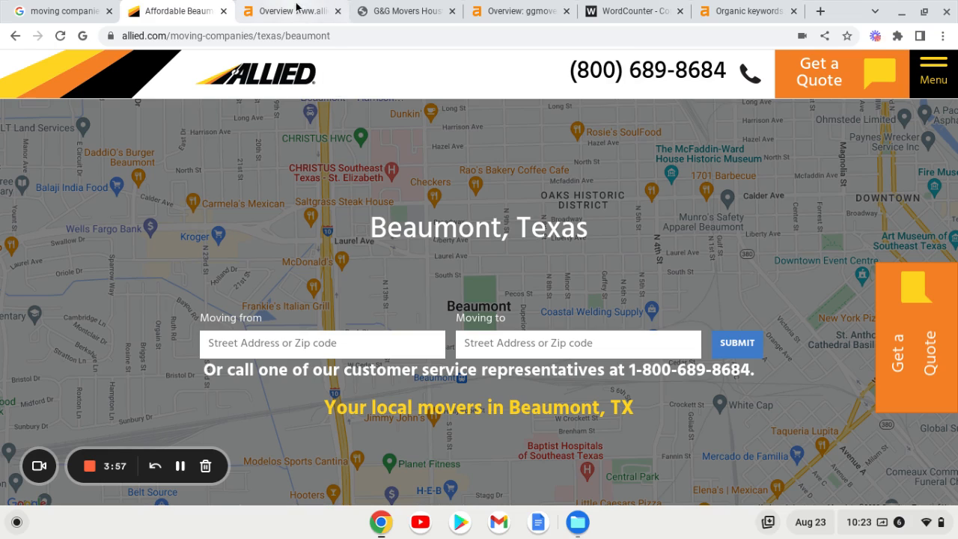
- Check G&G Movers Houston in Ahrefs: DR 0, 7 backlinks, 3 referring domains, 16 traffic
click(519, 10)
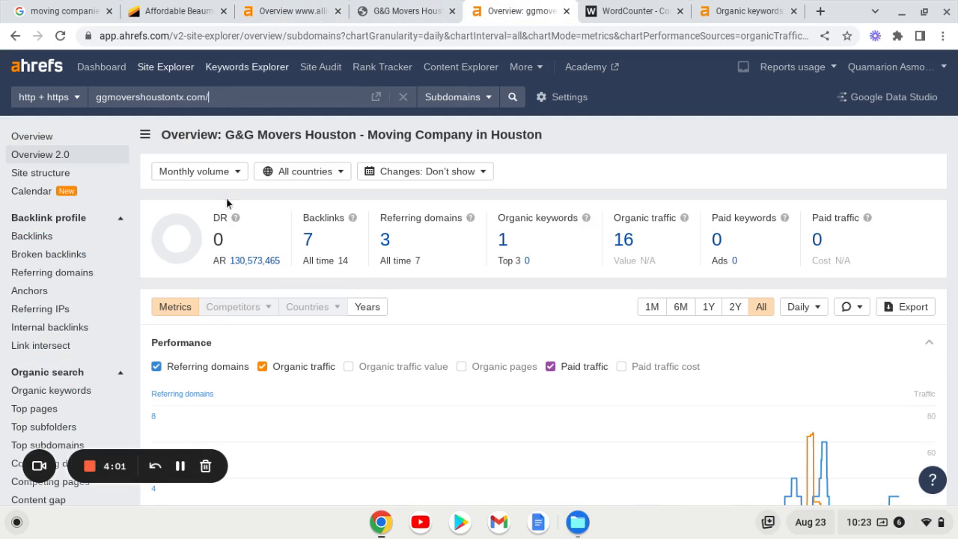
mouse_move(357, 101)
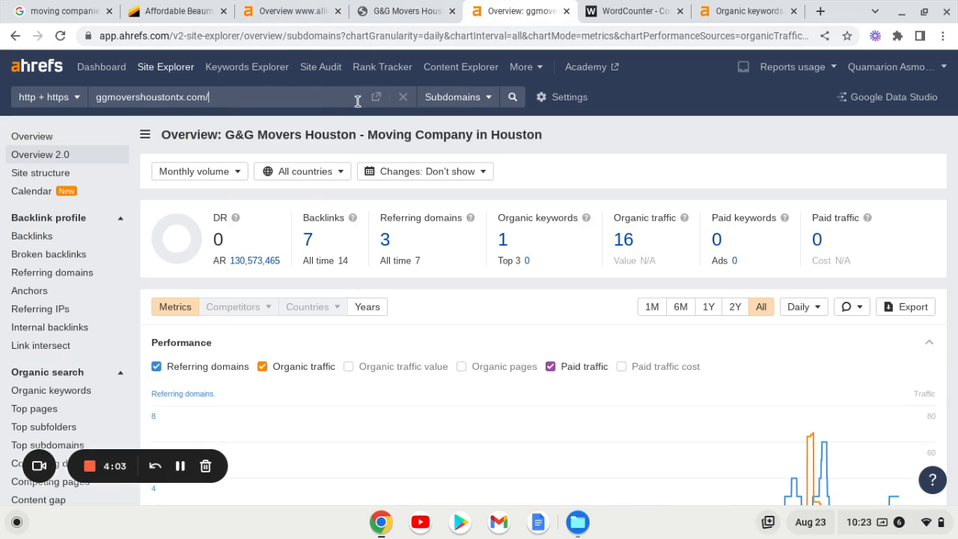
mouse_move(333, 127)
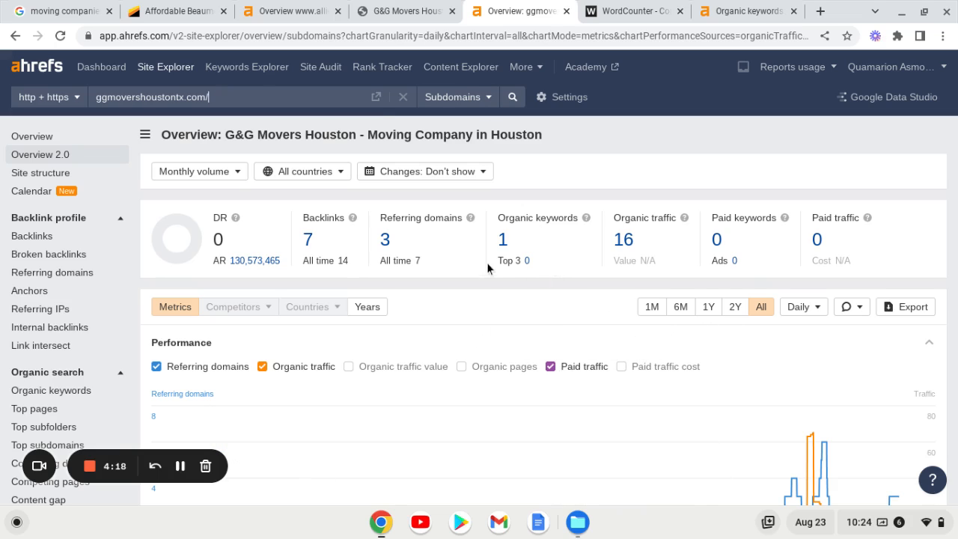
mouse_move(557, 320)
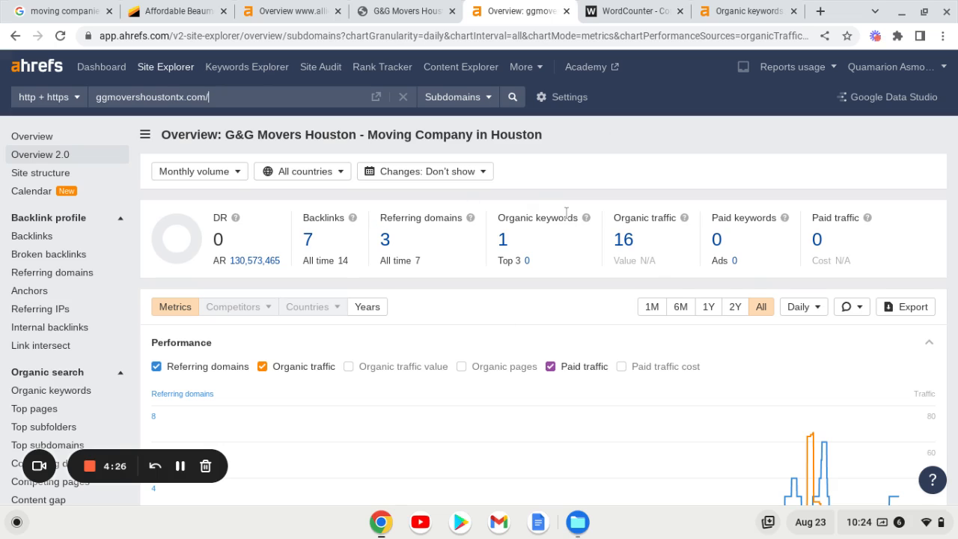
mouse_move(480, 301)
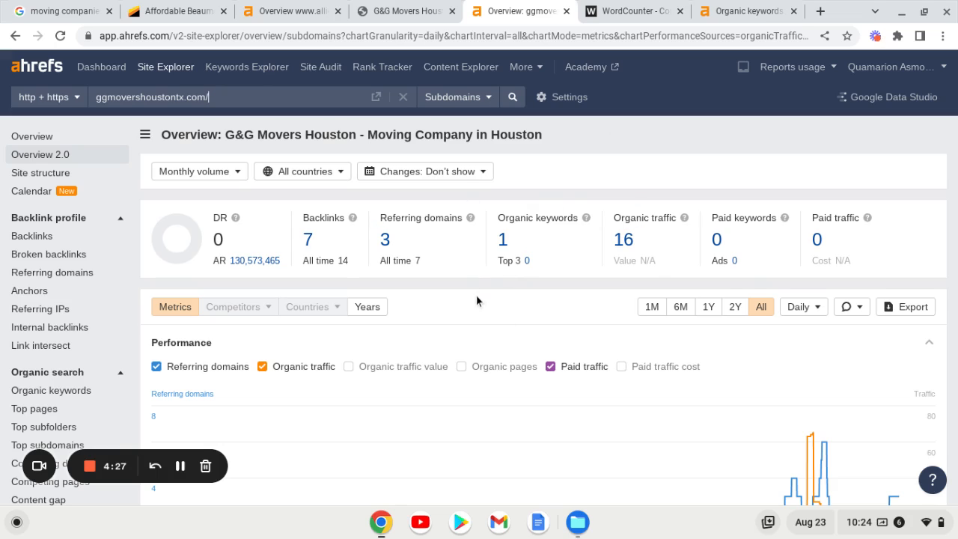
mouse_move(330, 215)
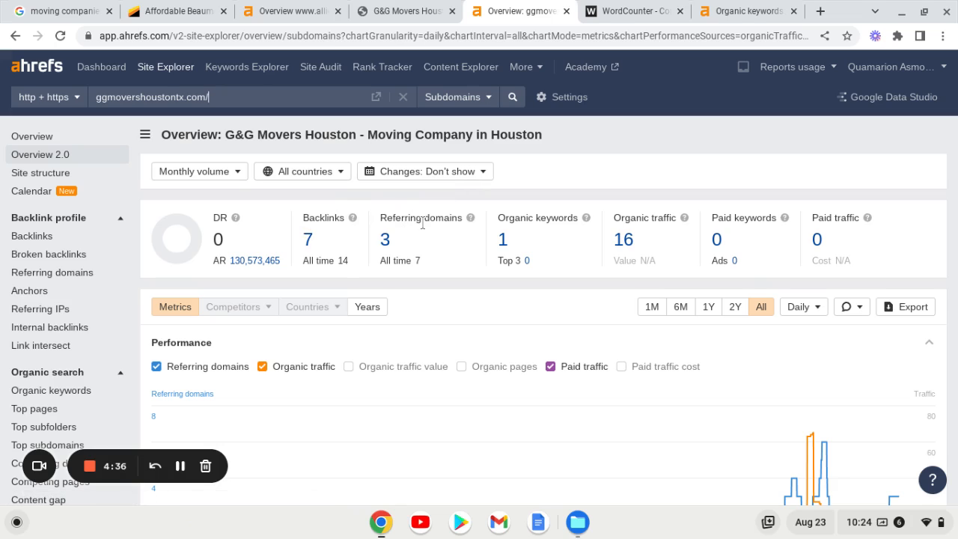
- Check the Allied Beaumont page in Ahrefs: DR 72, 23 organic keywords, 204 traffic
click(292, 10)
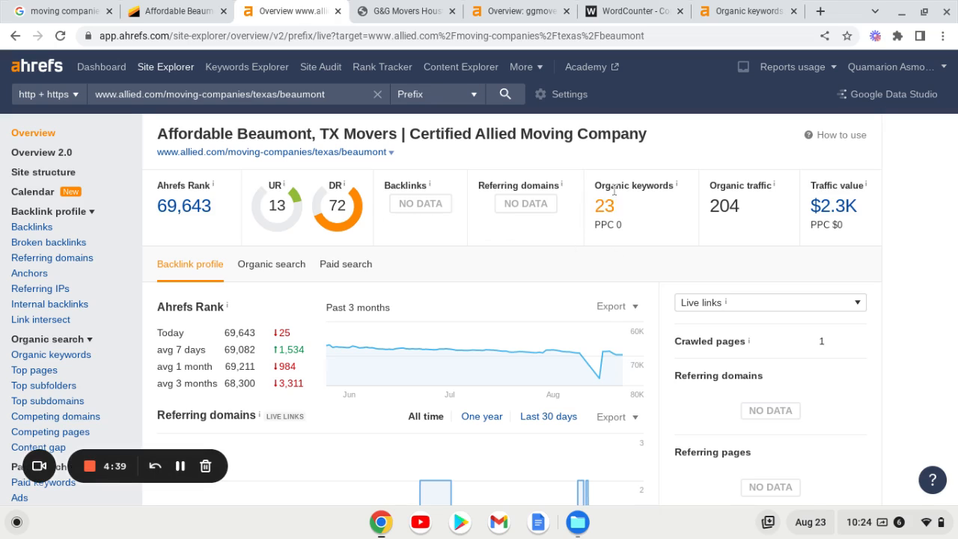
mouse_move(640, 221)
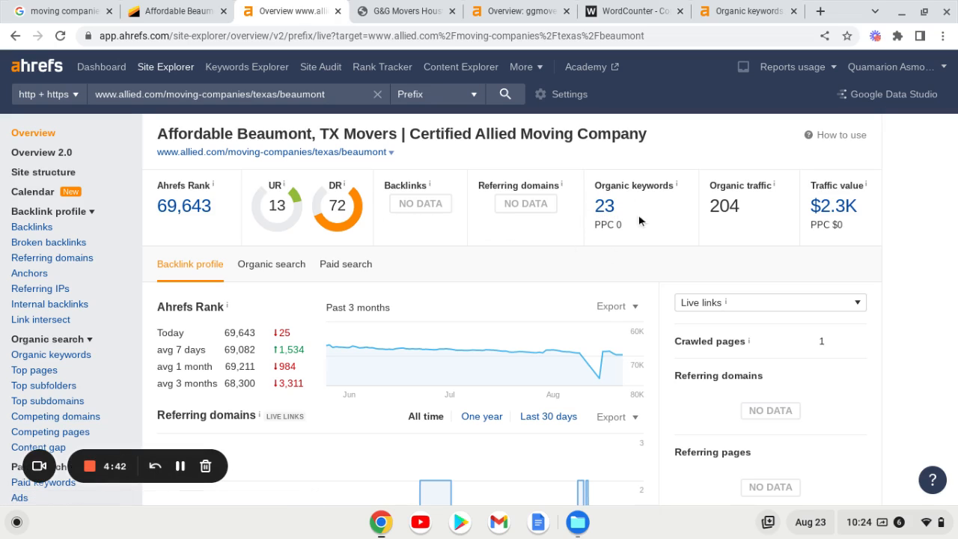
mouse_move(706, 194)
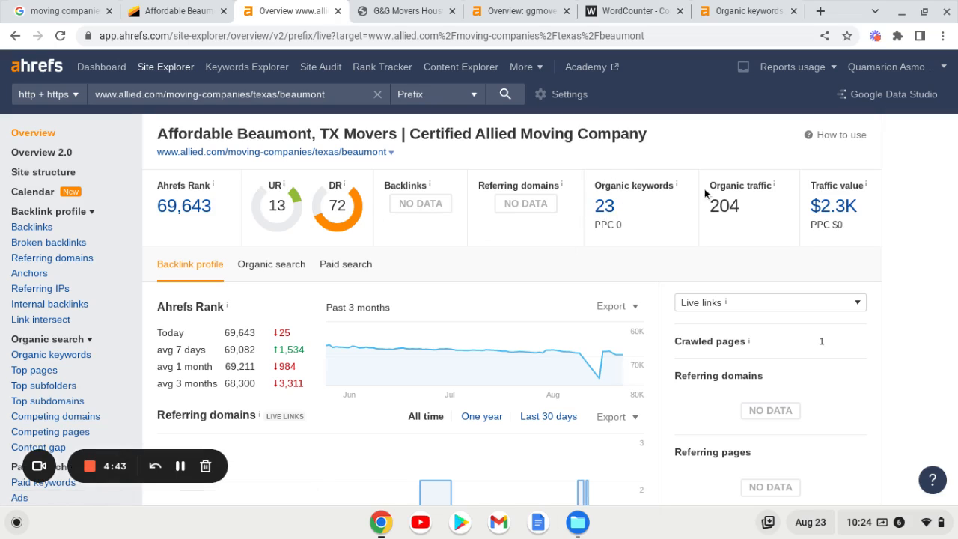
mouse_move(604, 206)
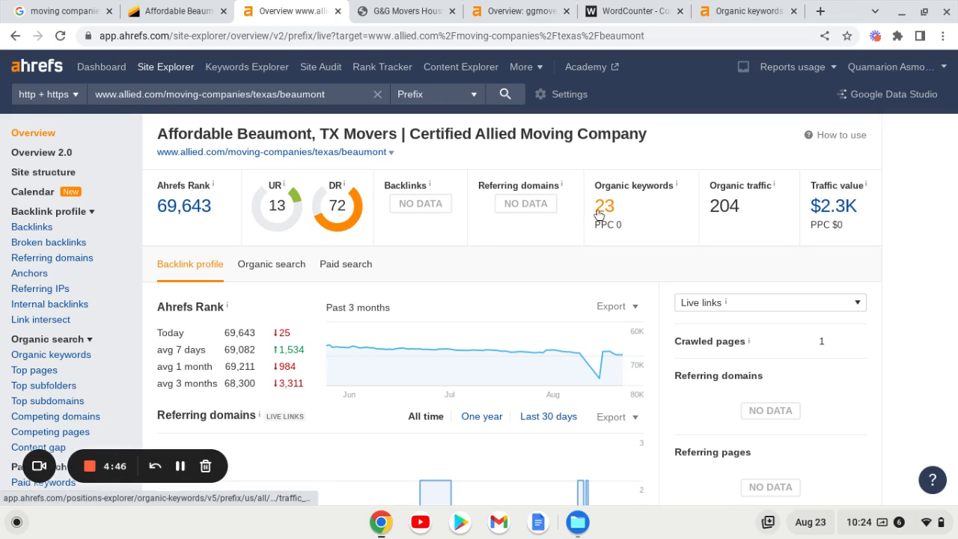
mouse_move(399, 146)
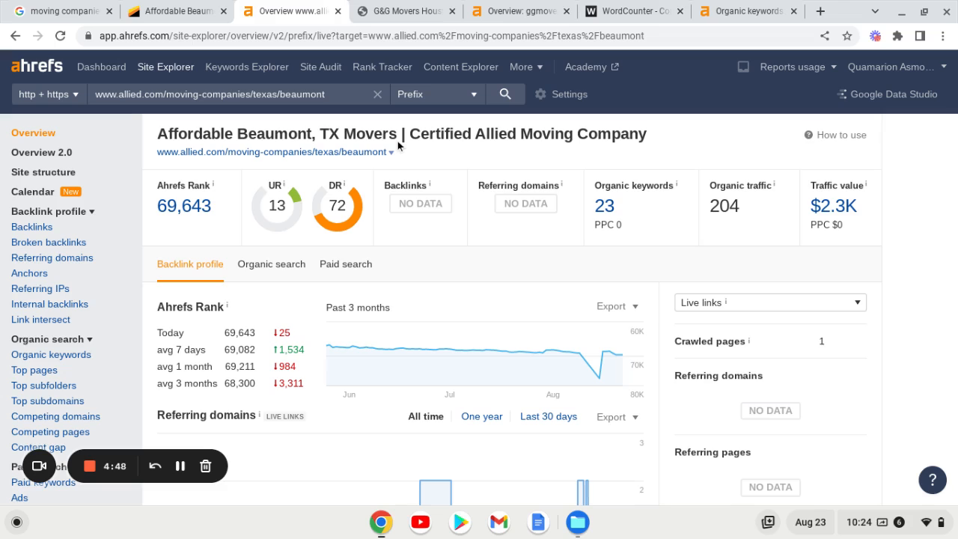
mouse_move(277, 9)
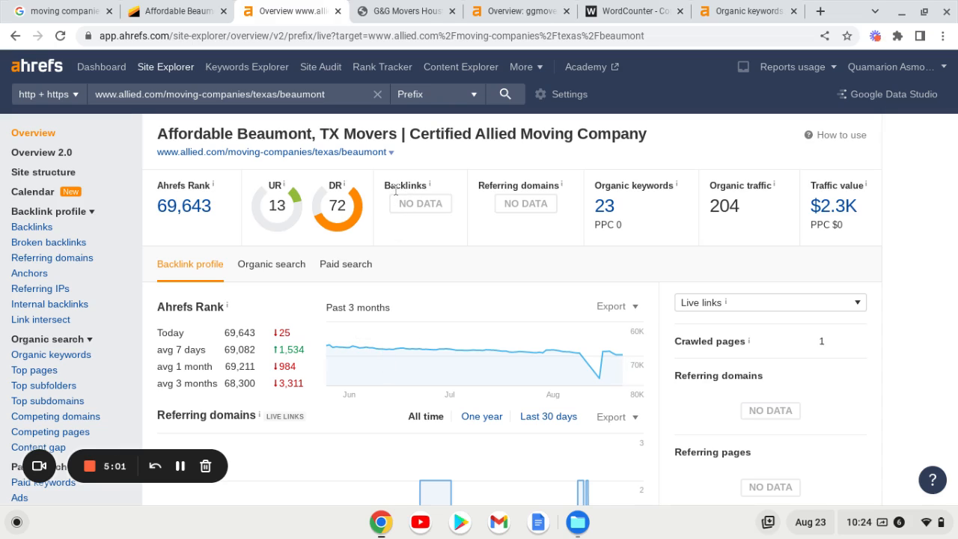
mouse_move(395, 203)
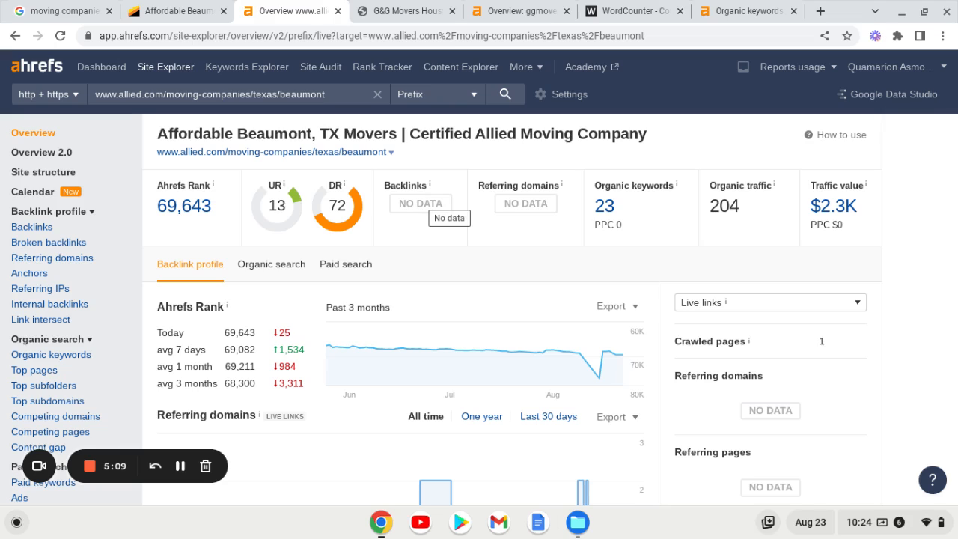
mouse_move(437, 217)
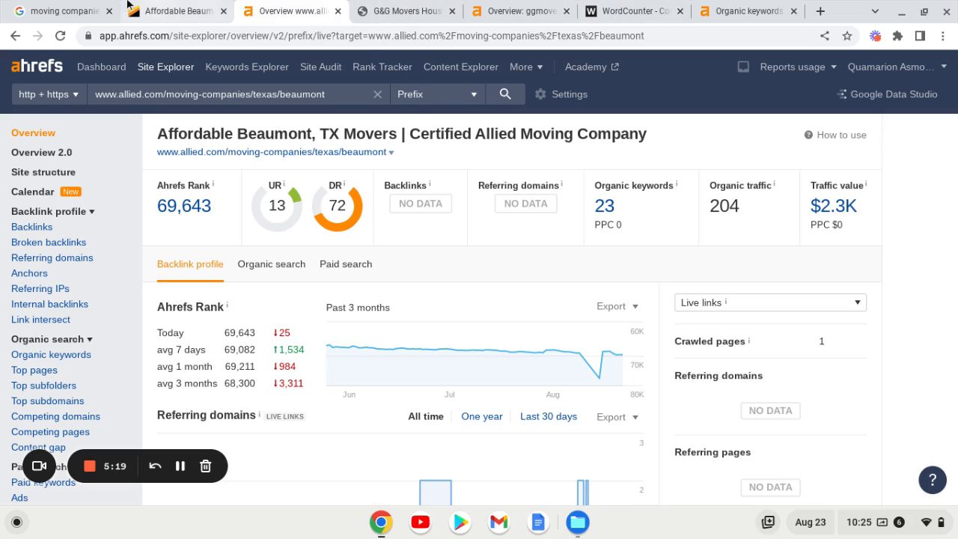
click(56, 10)
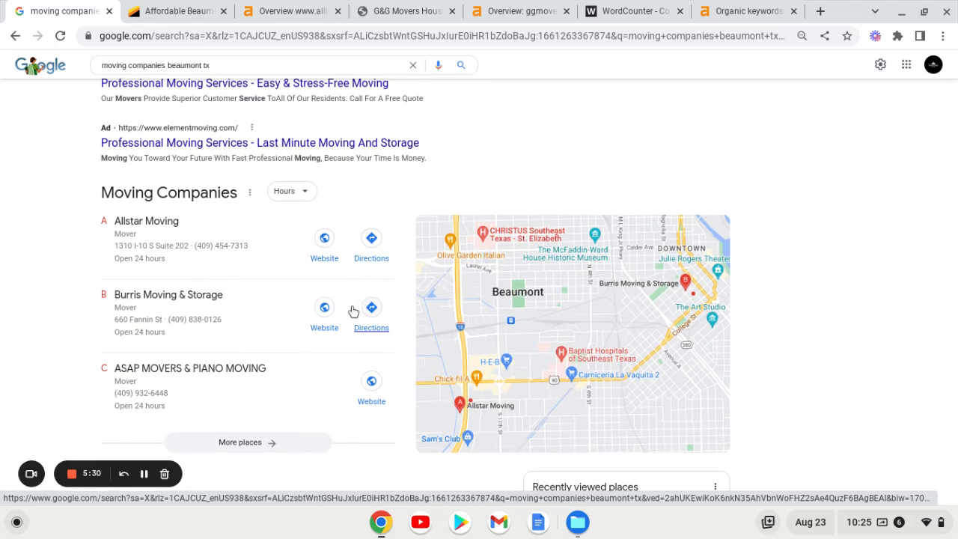
mouse_move(278, 286)
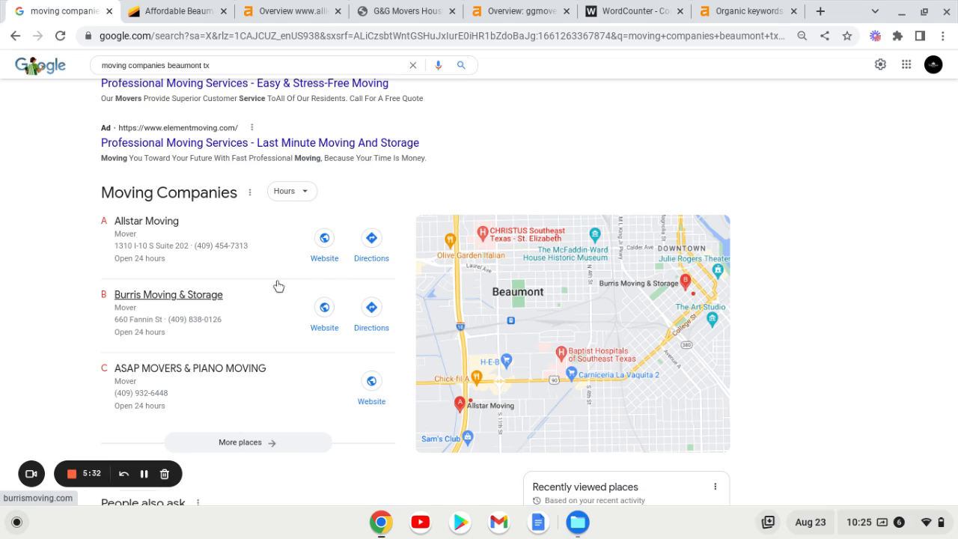
mouse_move(253, 291)
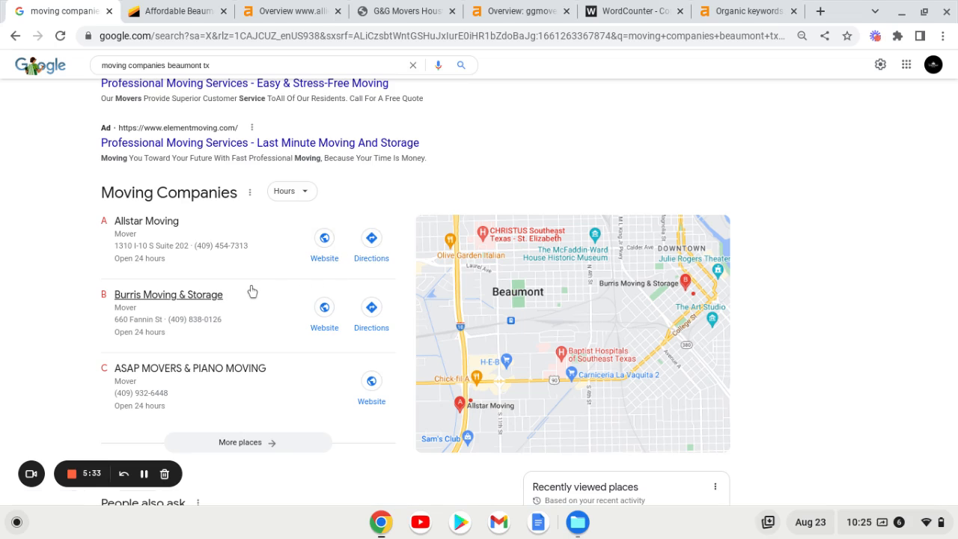
mouse_move(181, 291)
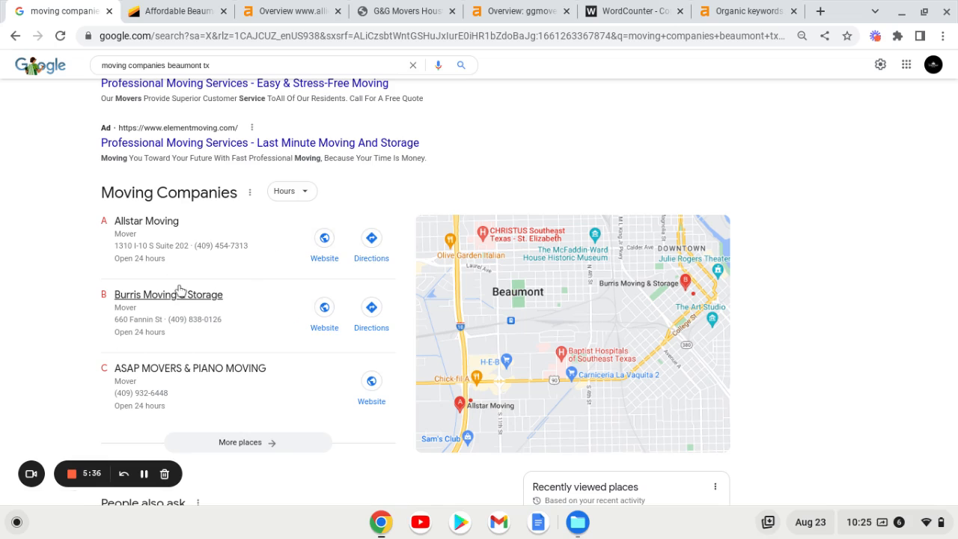
mouse_move(138, 349)
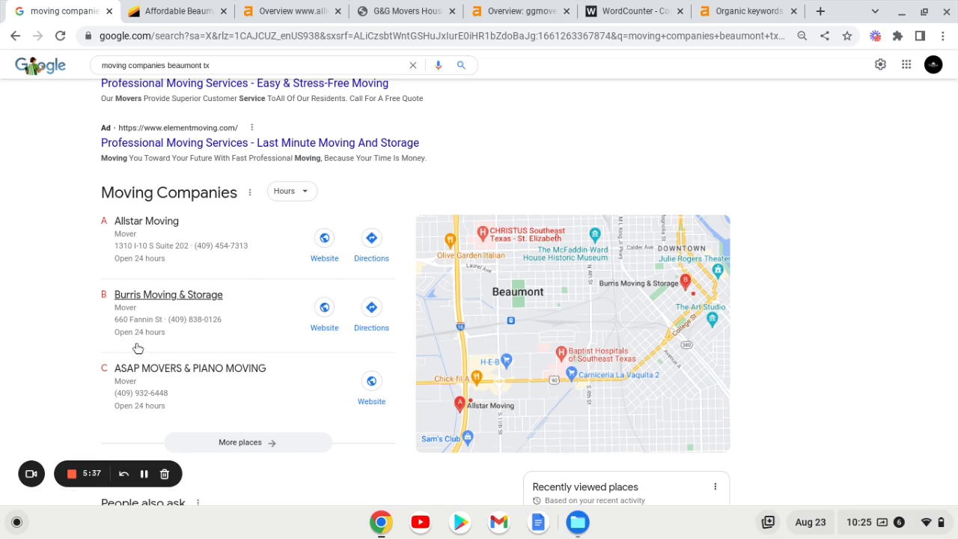
mouse_move(99, 268)
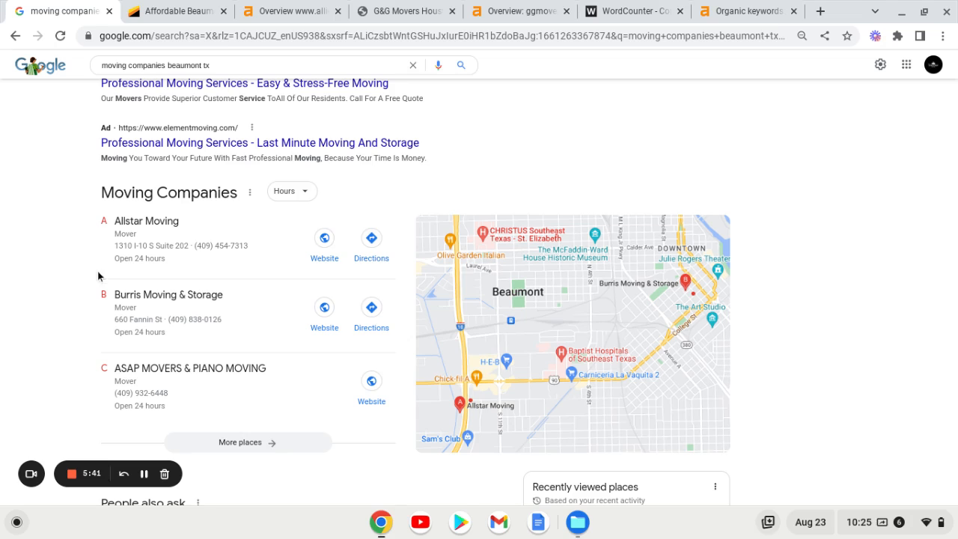
mouse_move(270, 387)
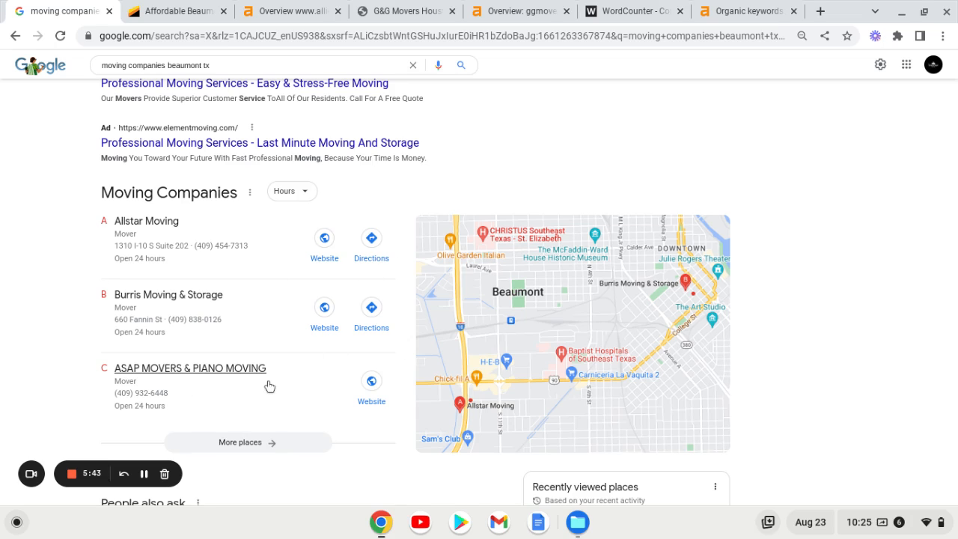
mouse_move(271, 293)
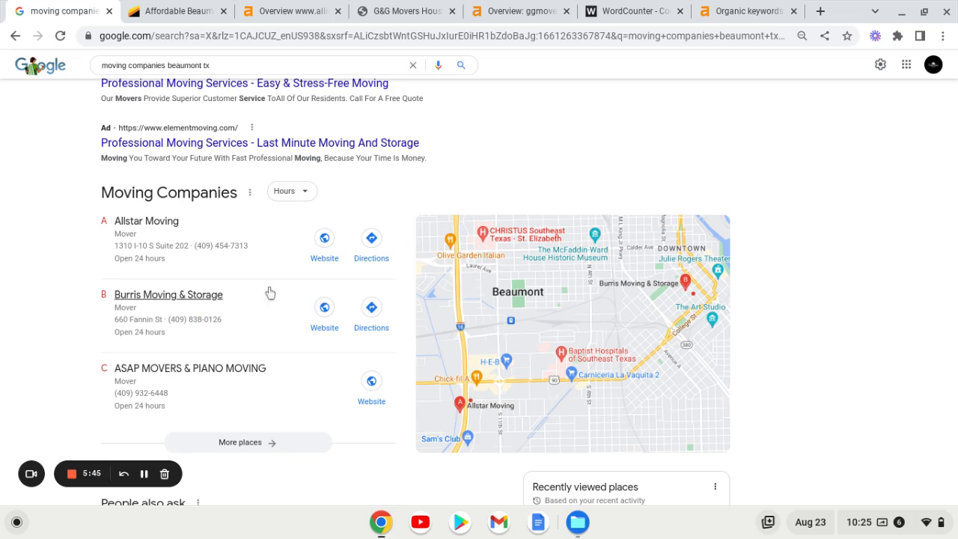
mouse_move(143, 317)
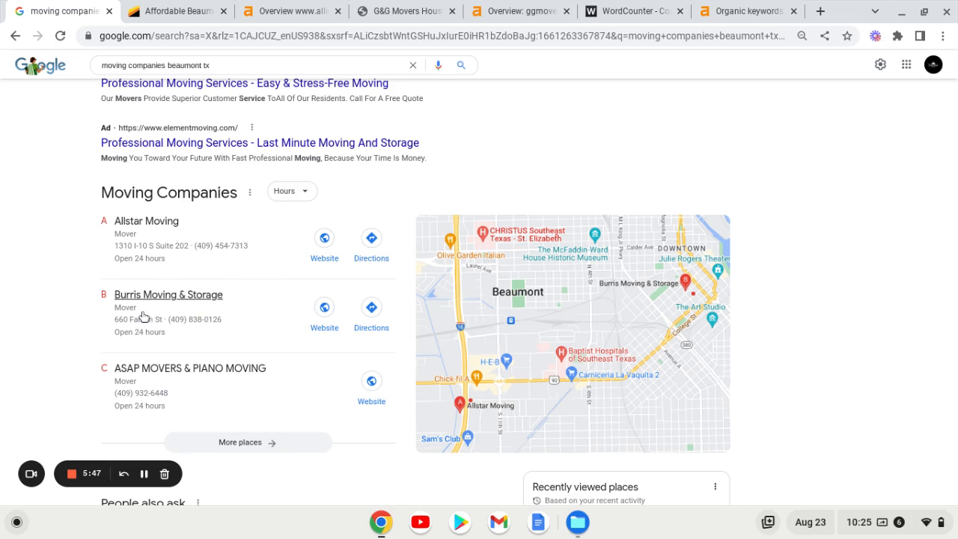
mouse_move(226, 313)
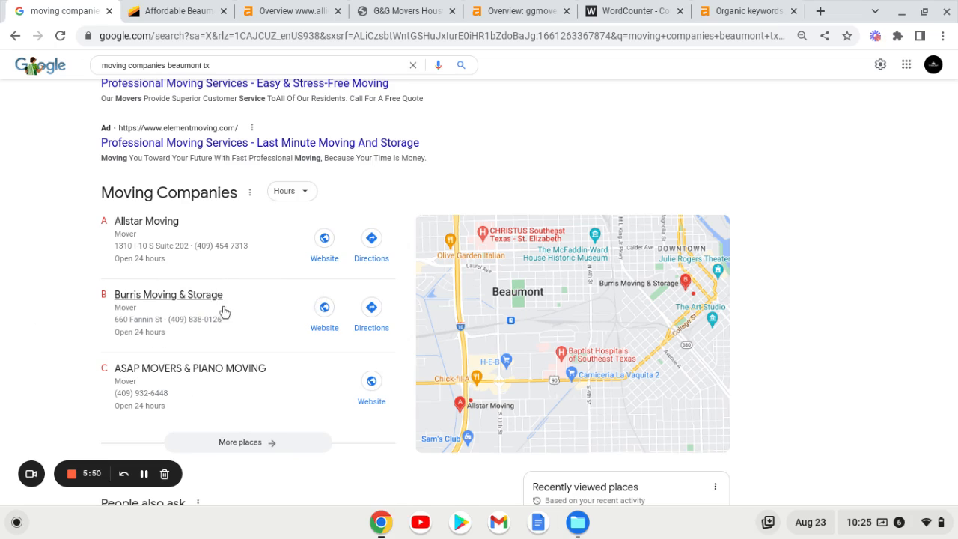
mouse_move(165, 266)
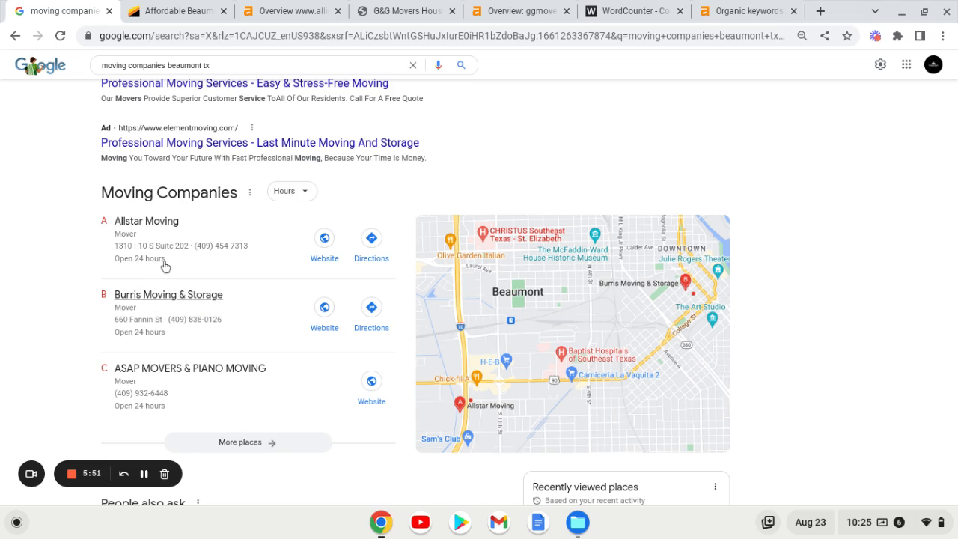
mouse_move(137, 313)
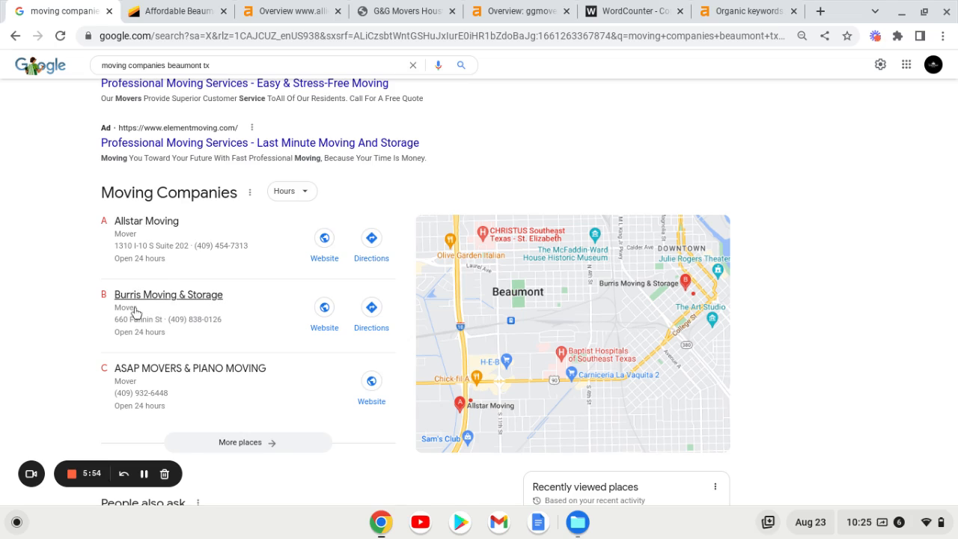
mouse_move(160, 244)
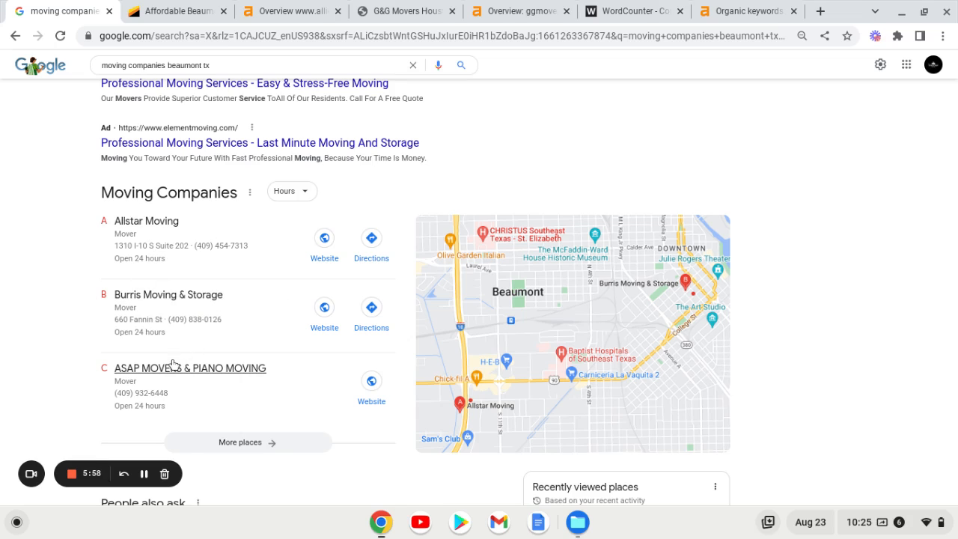
mouse_move(174, 366)
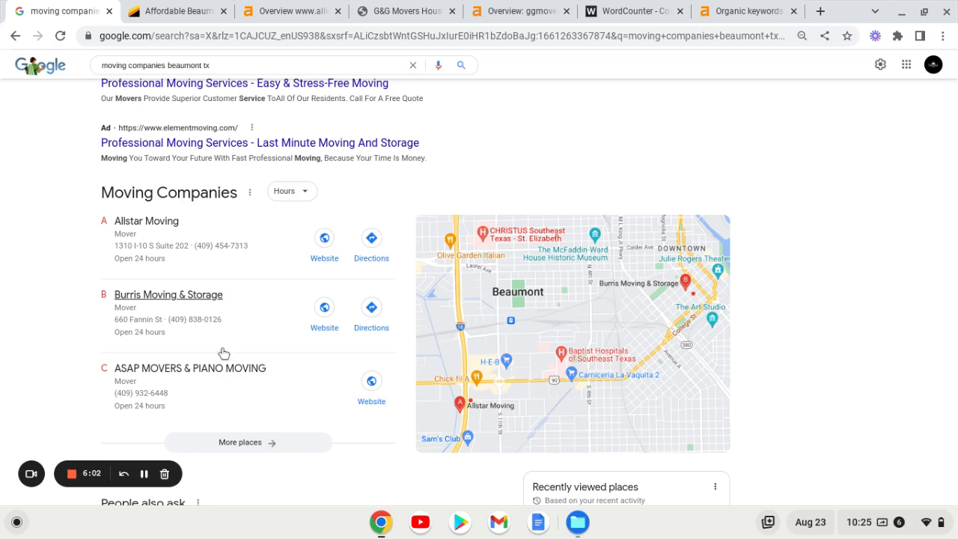
mouse_move(209, 368)
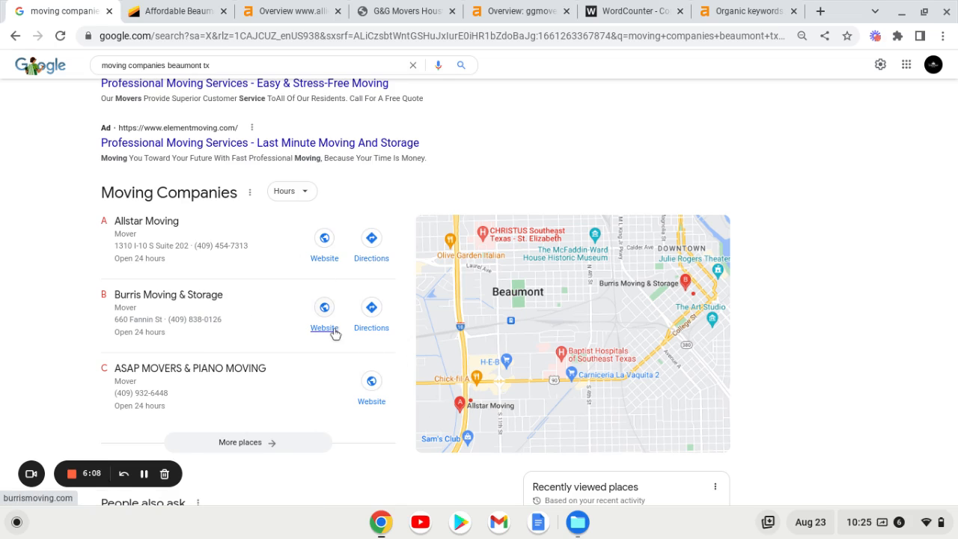
mouse_move(295, 339)
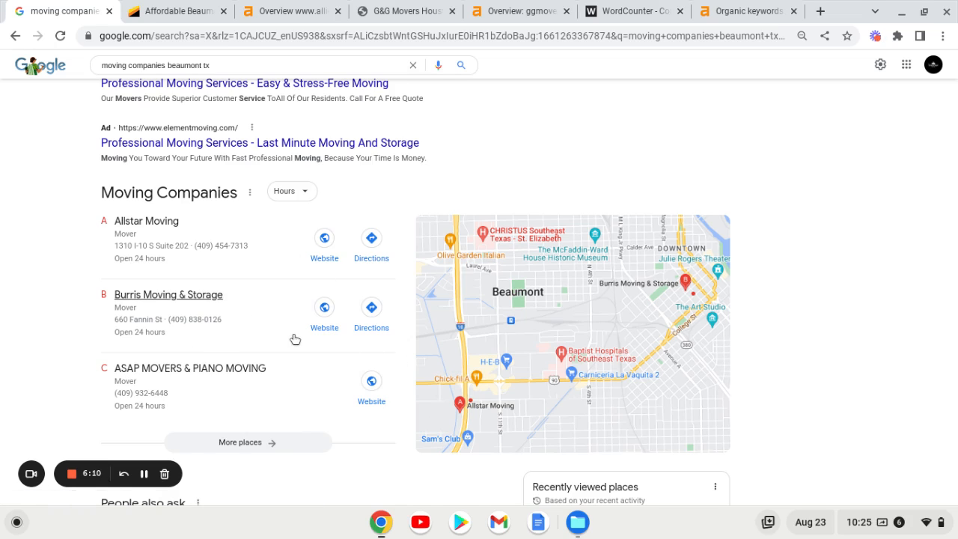
mouse_move(278, 331)
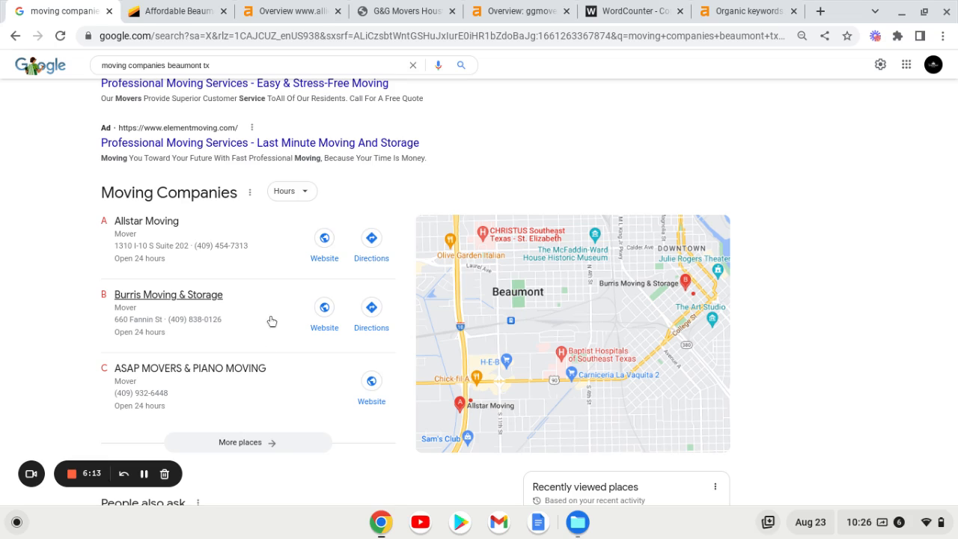
mouse_move(249, 286)
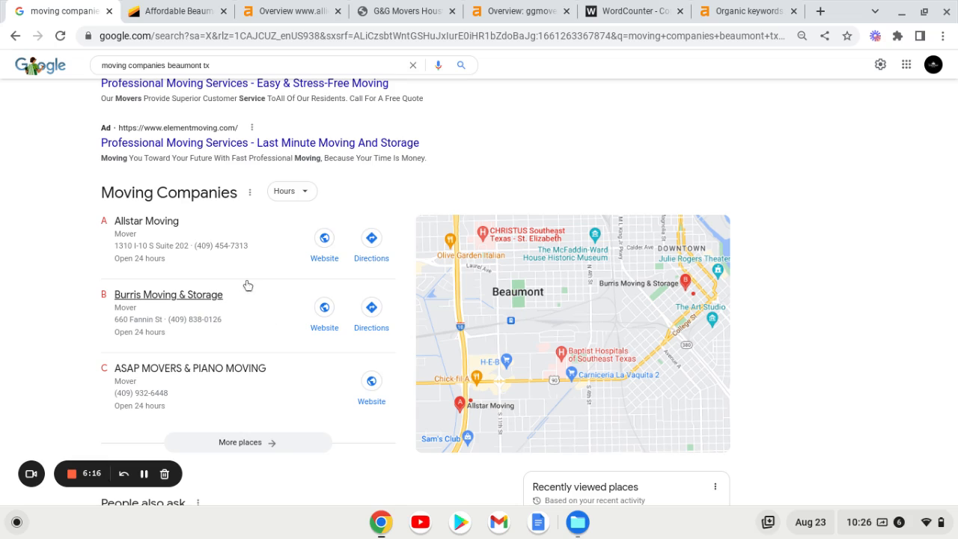
mouse_move(239, 371)
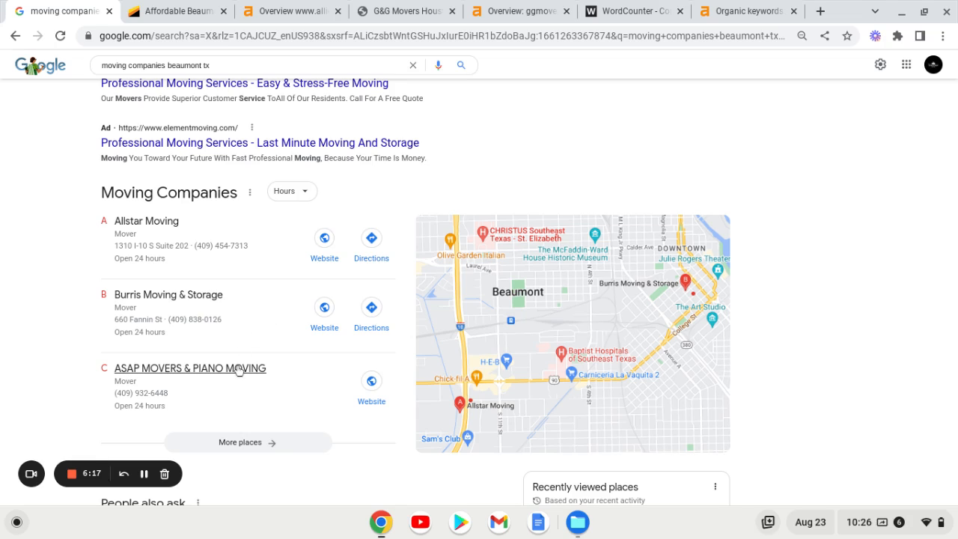
mouse_move(253, 250)
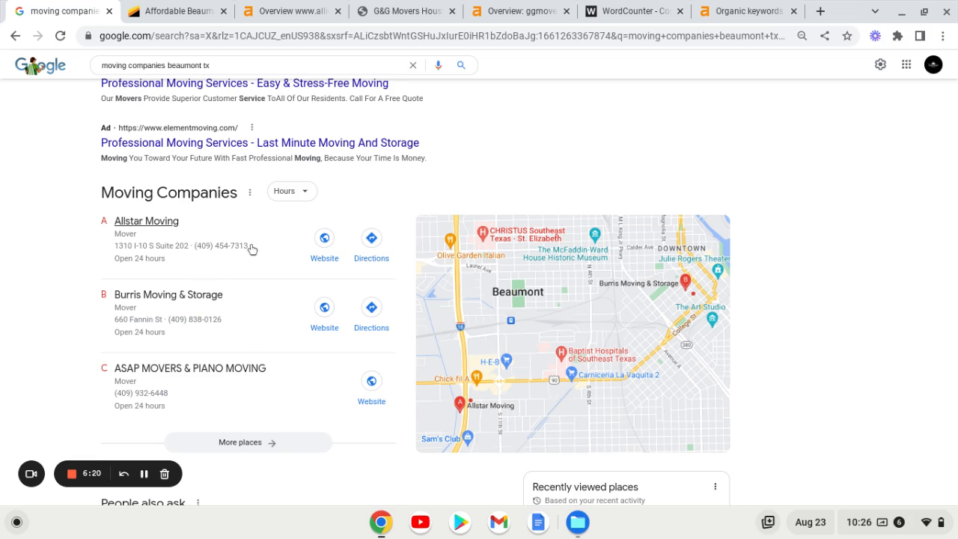
mouse_move(193, 181)
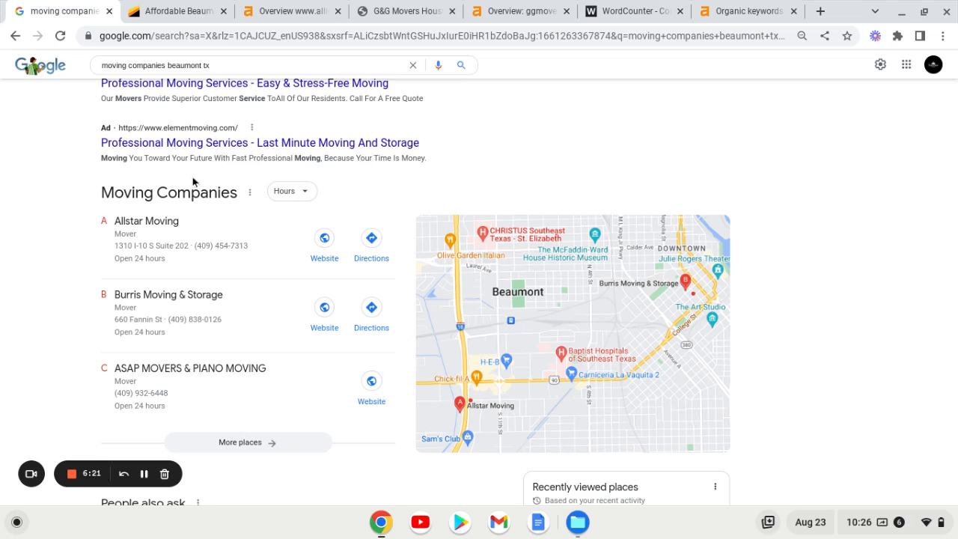
mouse_move(190, 207)
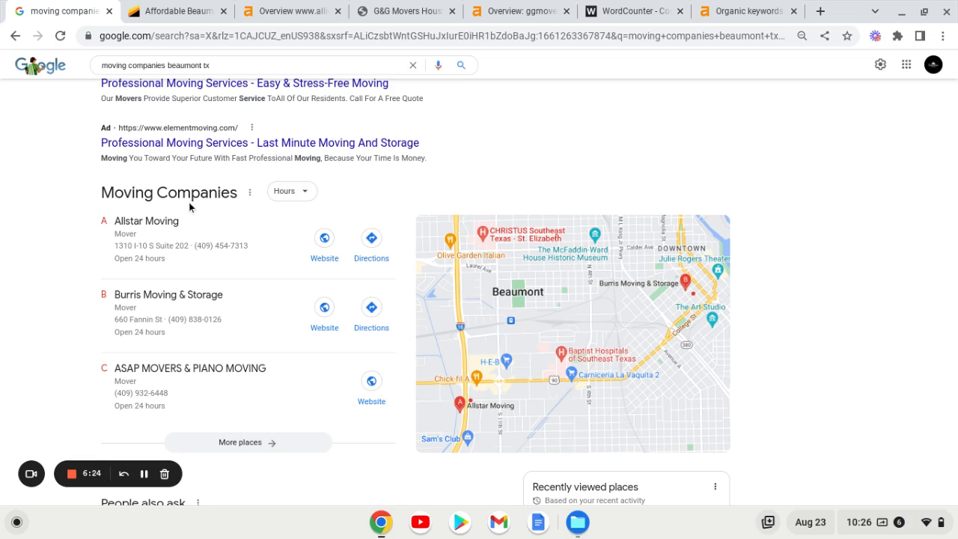
mouse_move(214, 299)
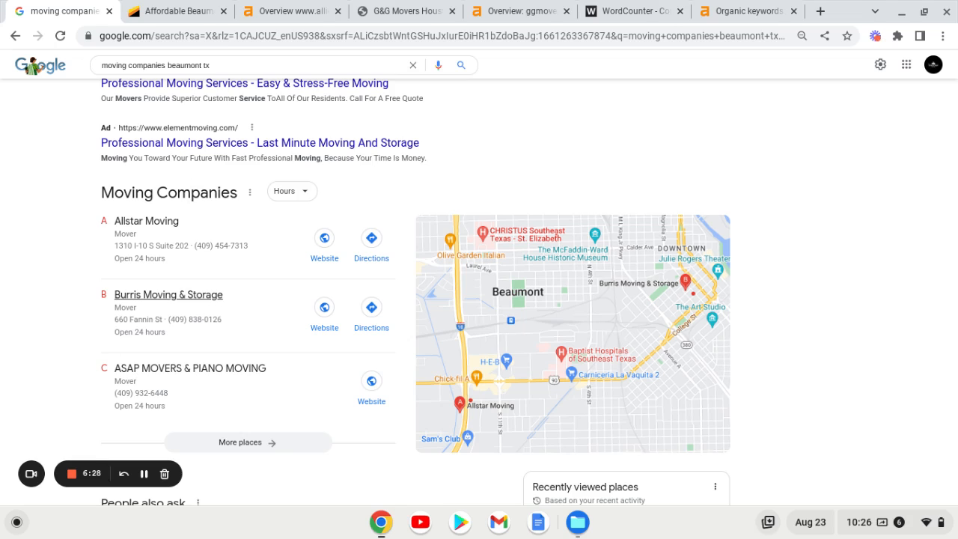
mouse_move(226, 314)
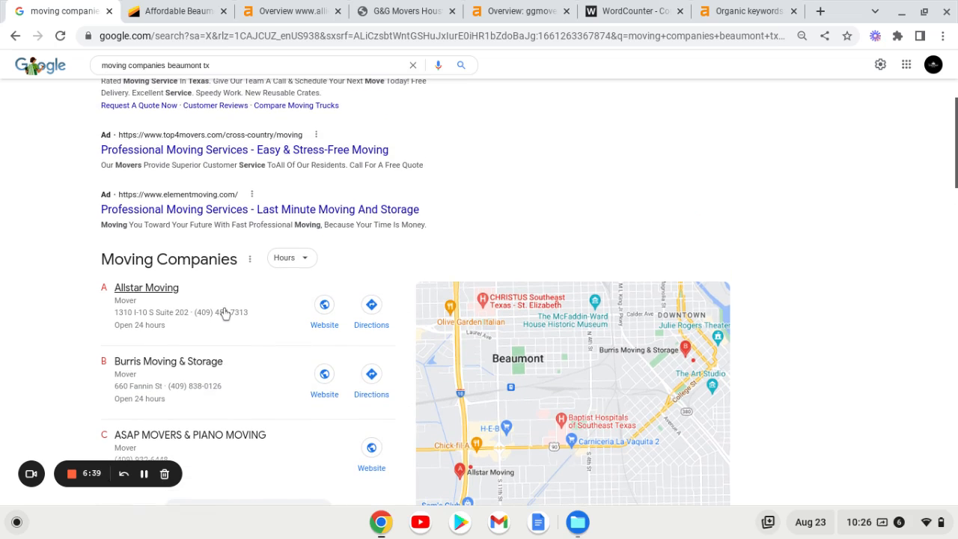
mouse_move(277, 356)
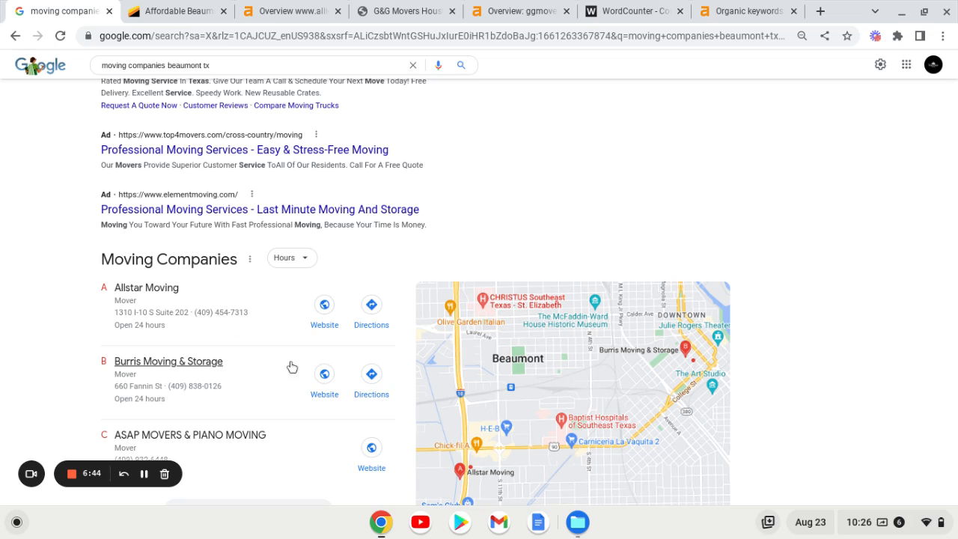
scroll(up, 3)
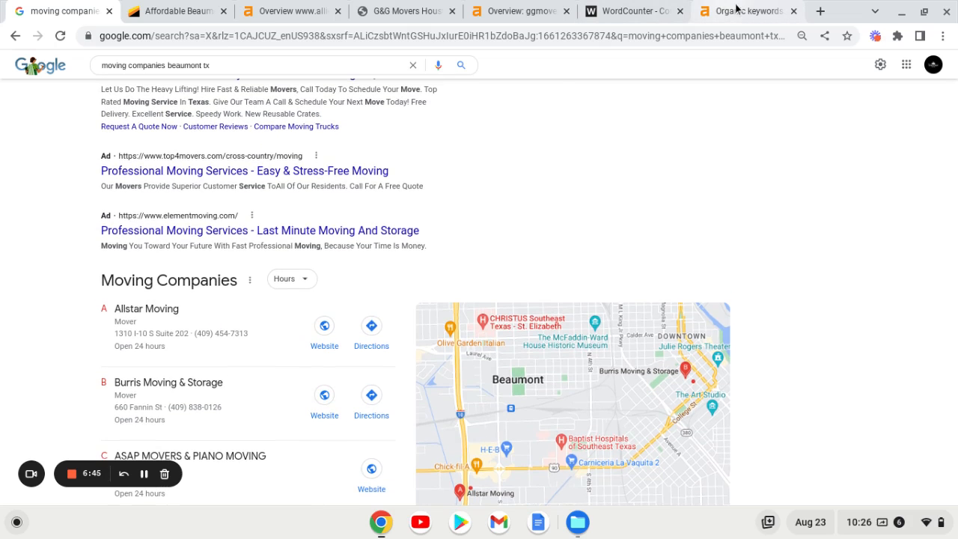
- Show Allied Beaumont's 23 organic keywords, led by 'moving companies beaumont tx' at position 3
click(742, 10)
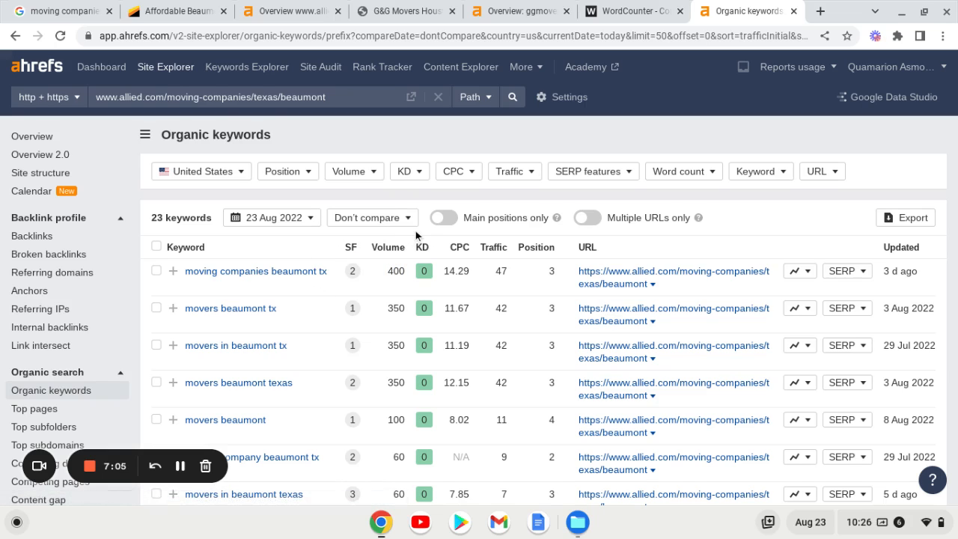
mouse_move(377, 275)
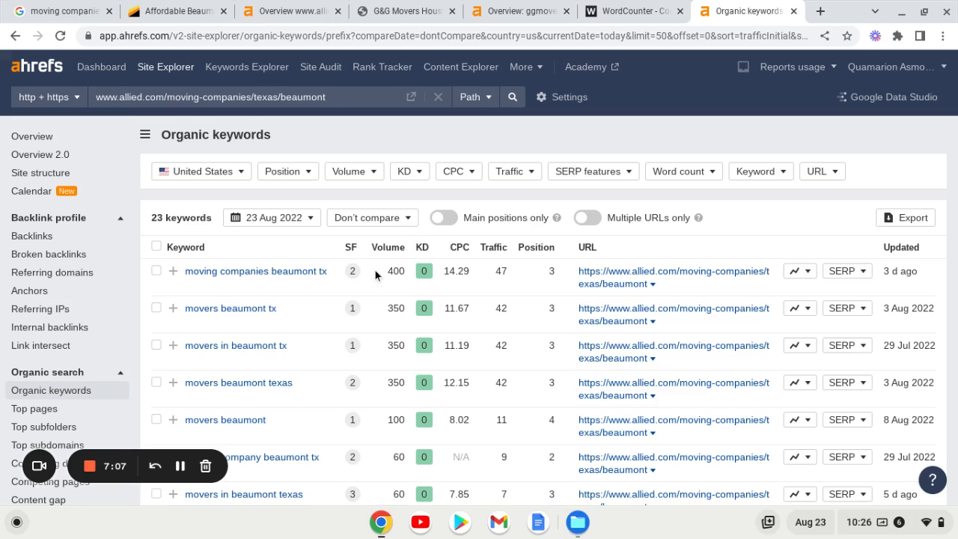
mouse_move(305, 359)
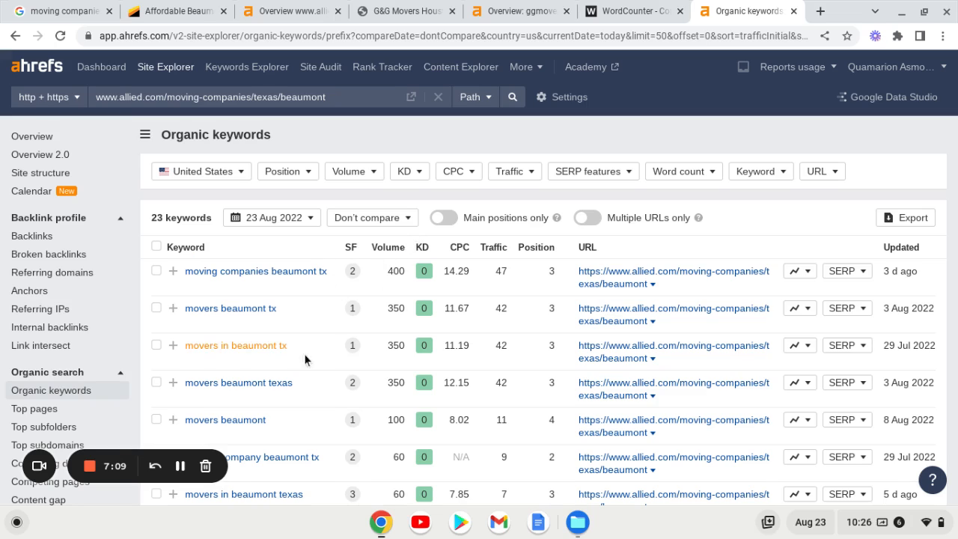
mouse_move(257, 308)
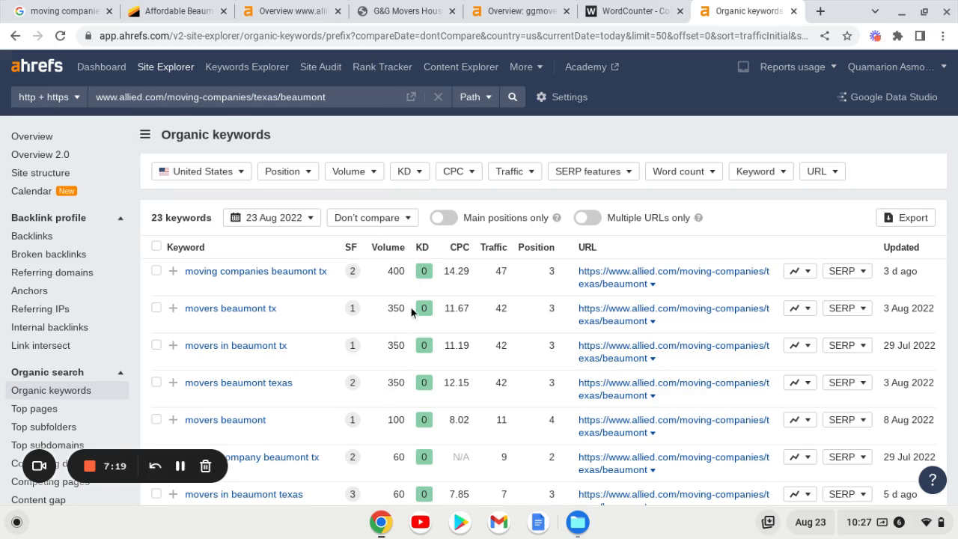
mouse_move(367, 308)
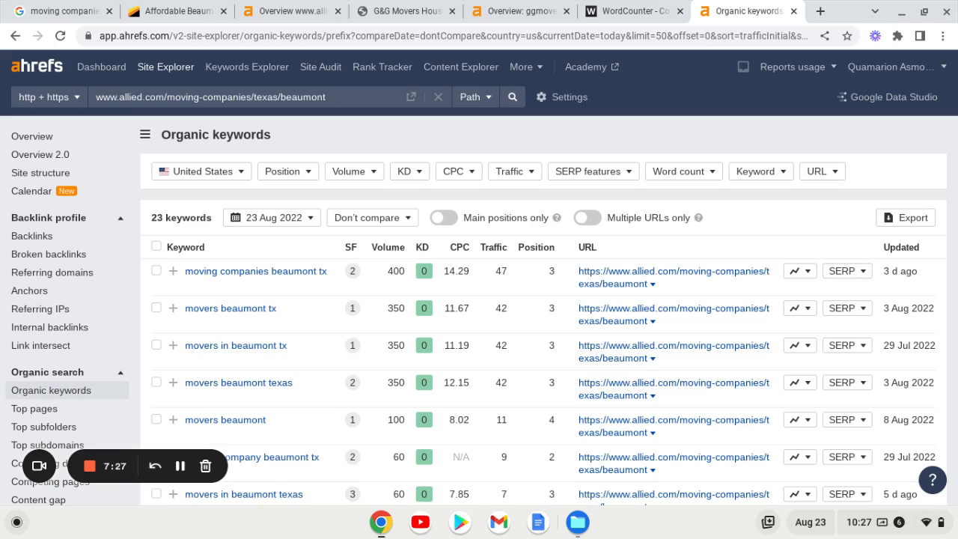
mouse_move(387, 247)
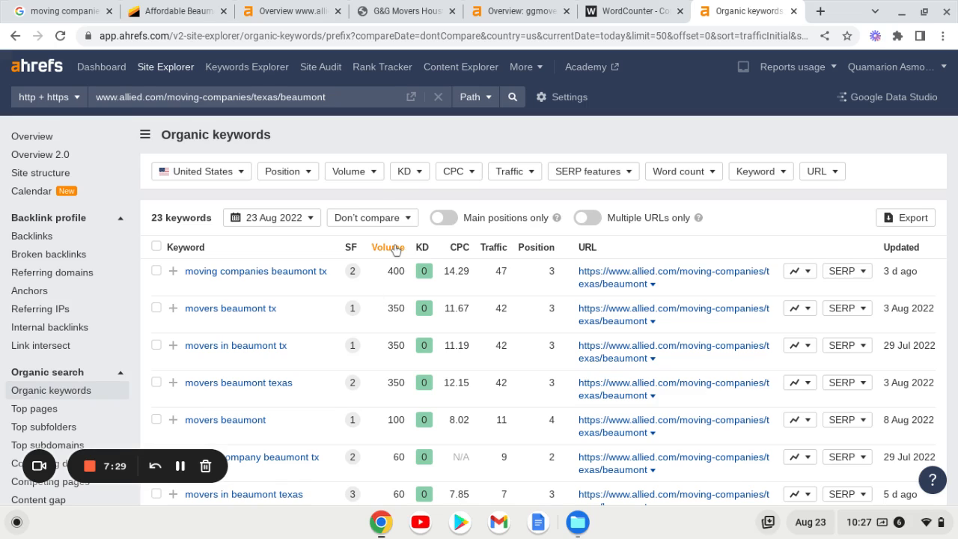
mouse_move(388, 247)
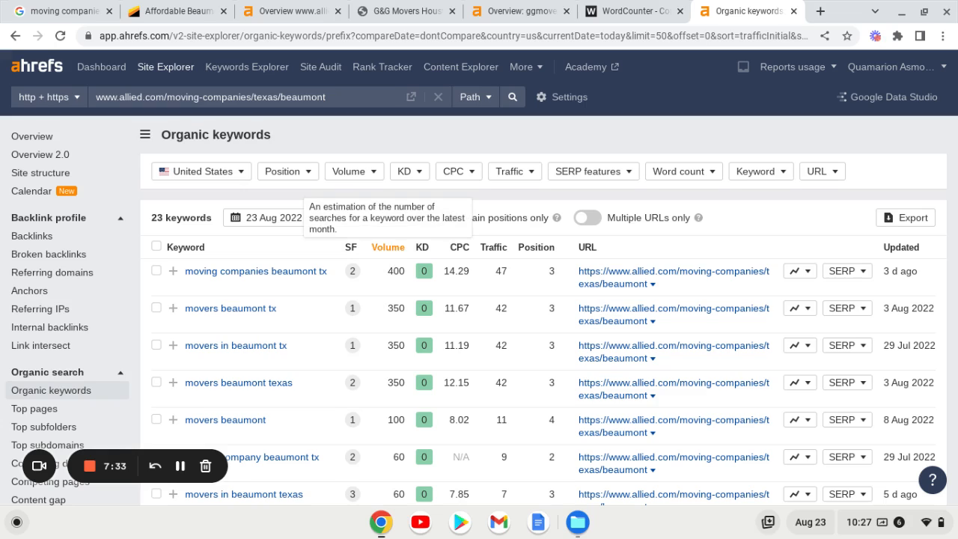
mouse_move(378, 324)
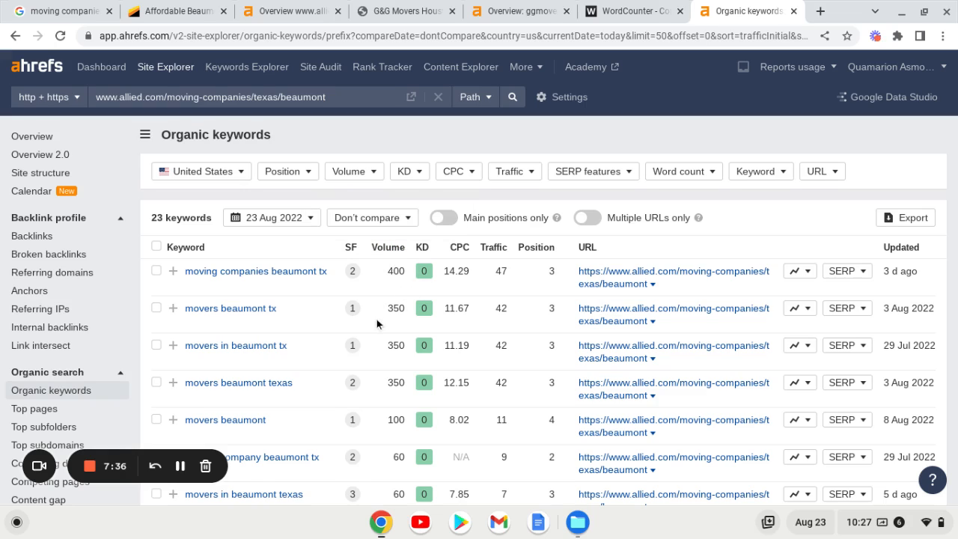
mouse_move(375, 305)
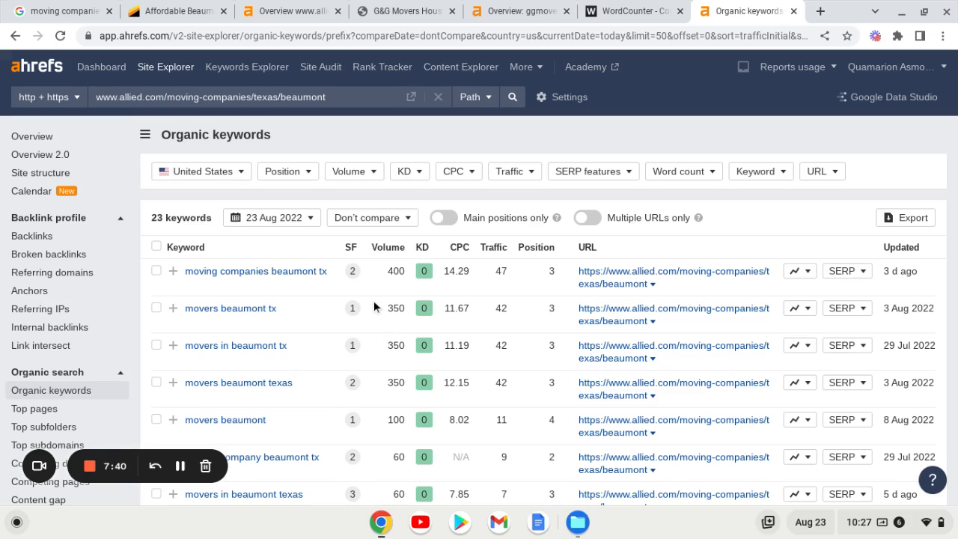
mouse_move(412, 280)
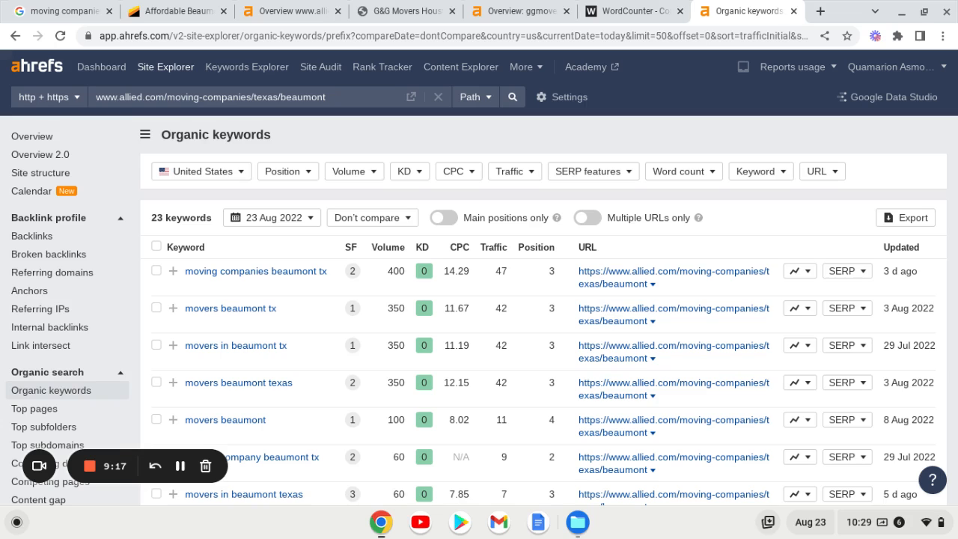
mouse_move(156, 245)
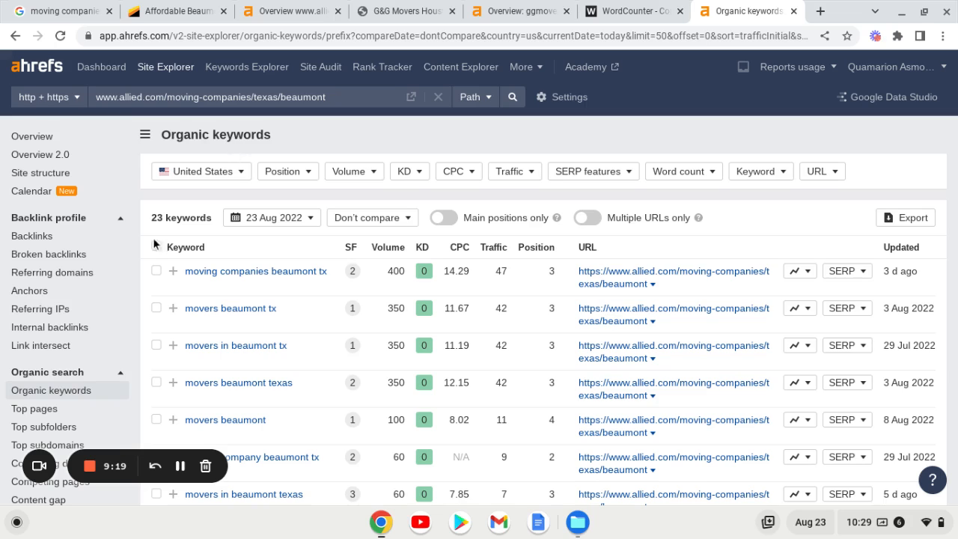